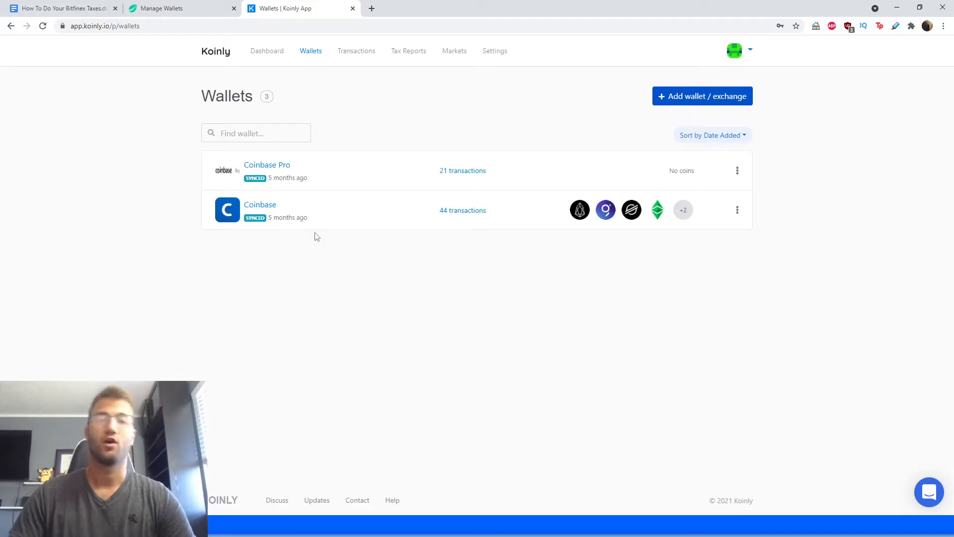
mouse_move(323, 318)
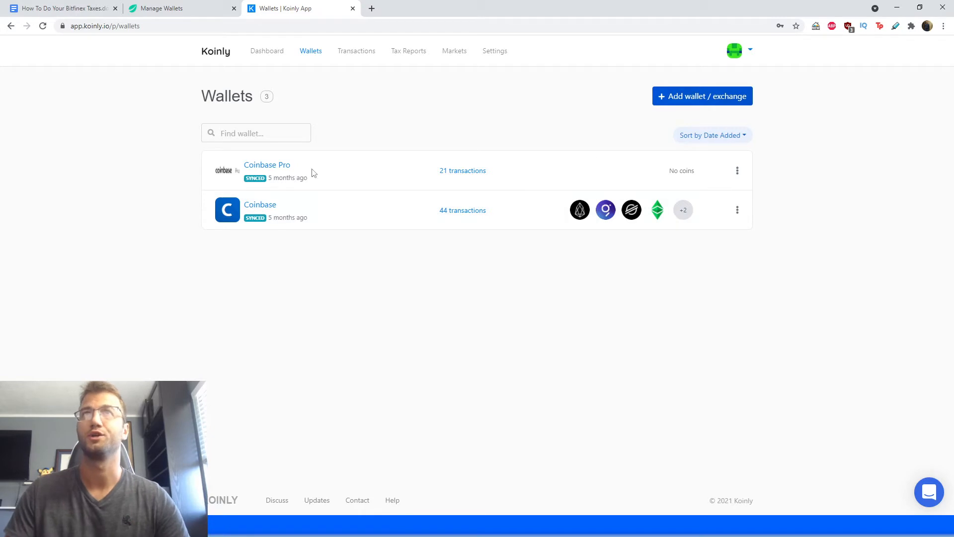
- Return to the Koinly portfolio dashboard showing holdings and total value
left_click(267, 51)
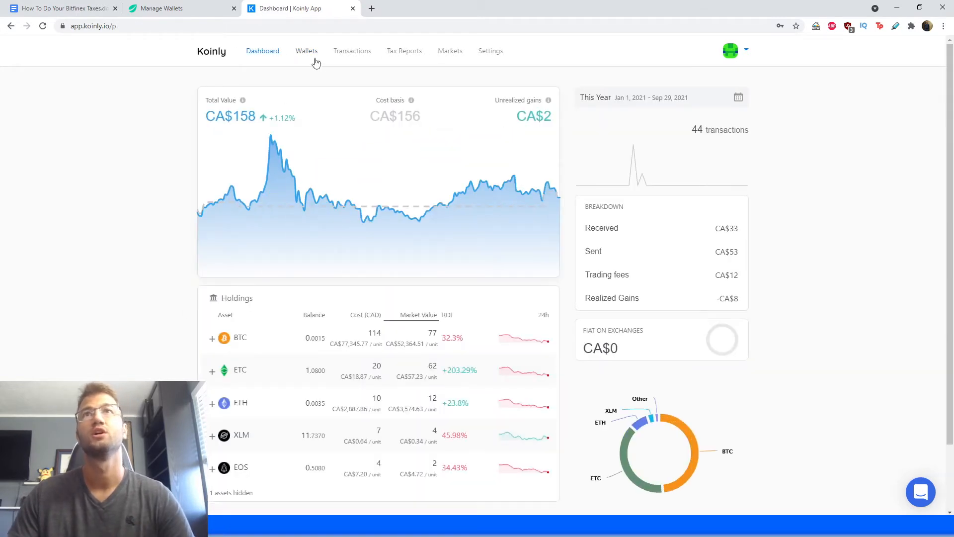
- Add a new wallet, search 'bit' and choose Bitfinex to show its import options
left_click(307, 50)
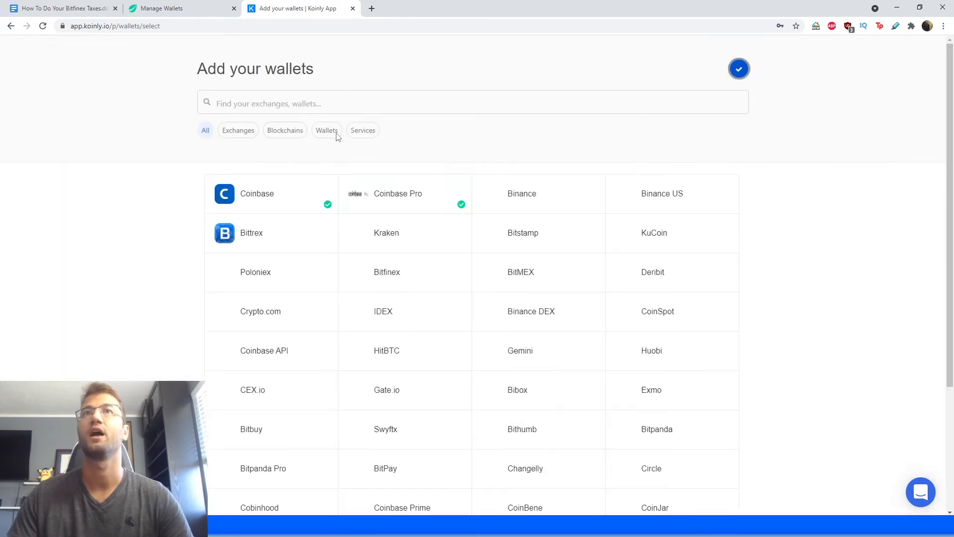
type("bitfin")
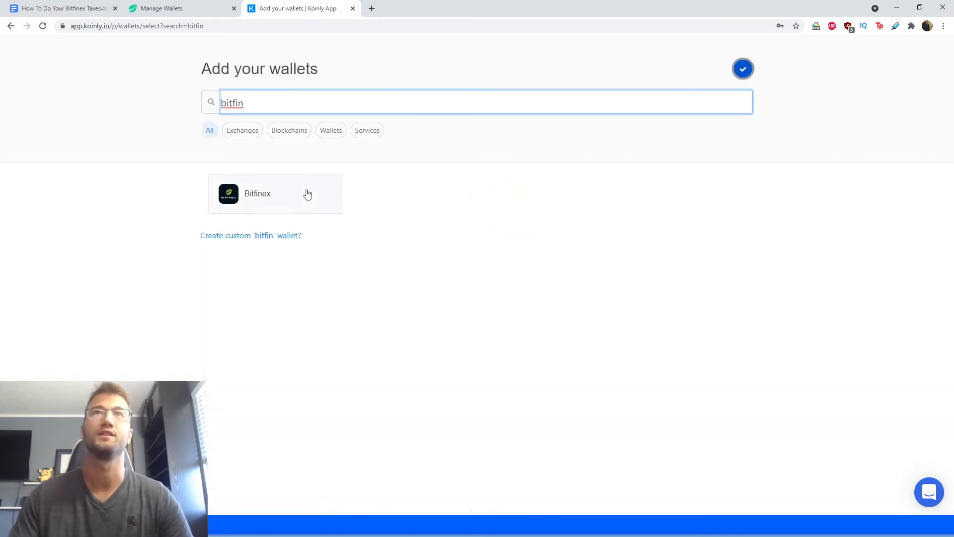
left_click(256, 194)
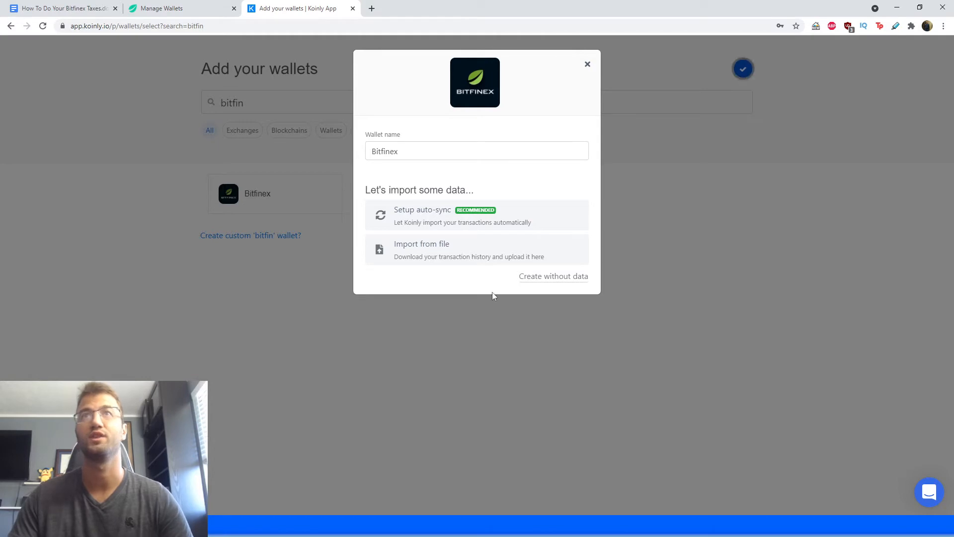
mouse_move(374, 308)
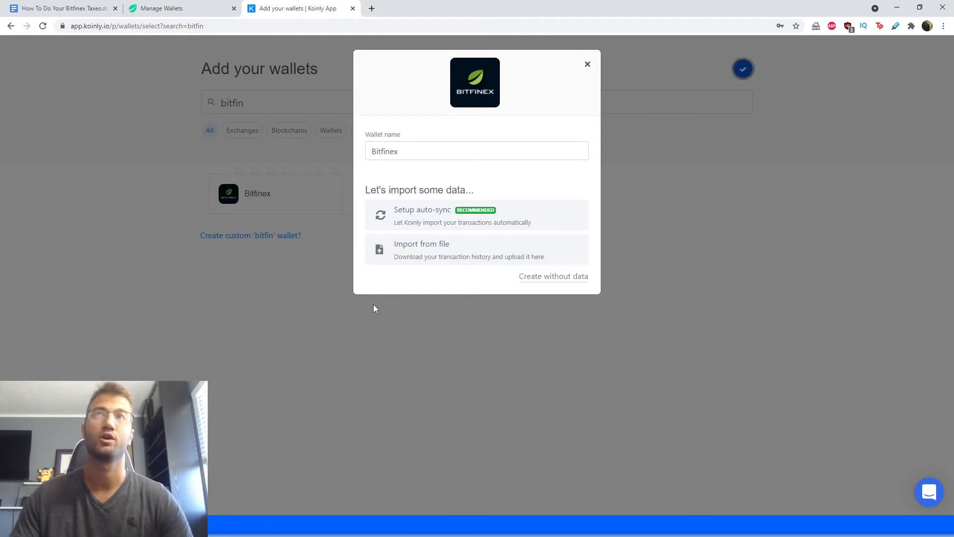
mouse_move(388, 321)
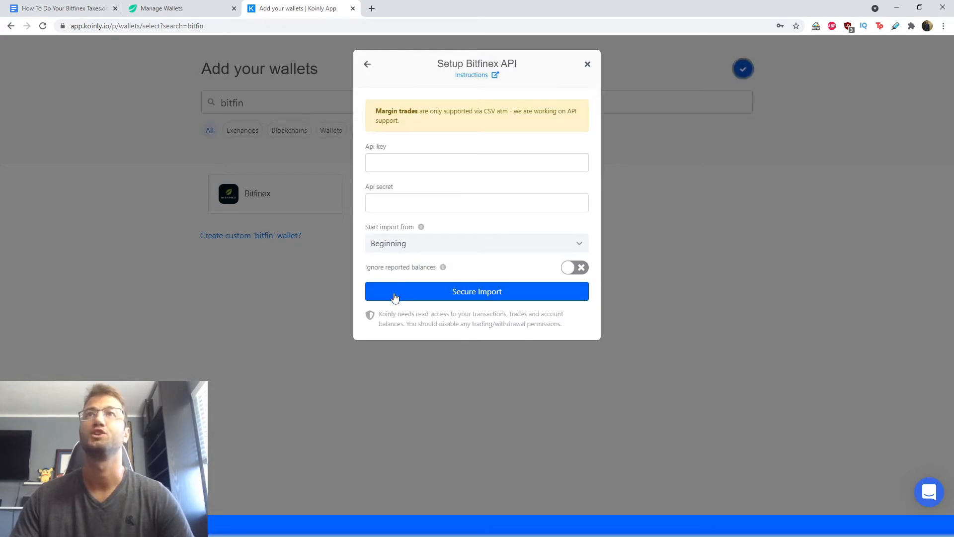
mouse_move(492, 181)
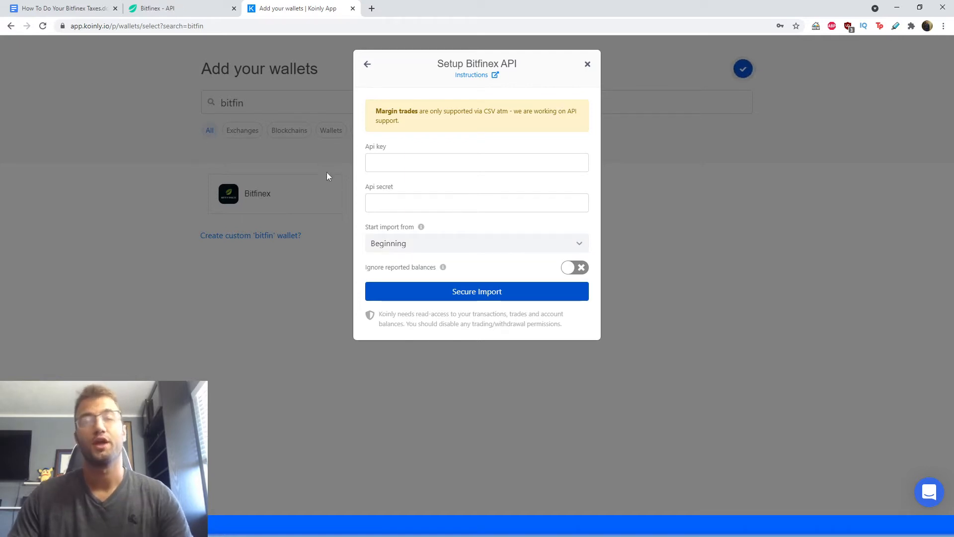
- In Bitfinex, go to Security > API and show the Create New Key form
left_click(170, 8)
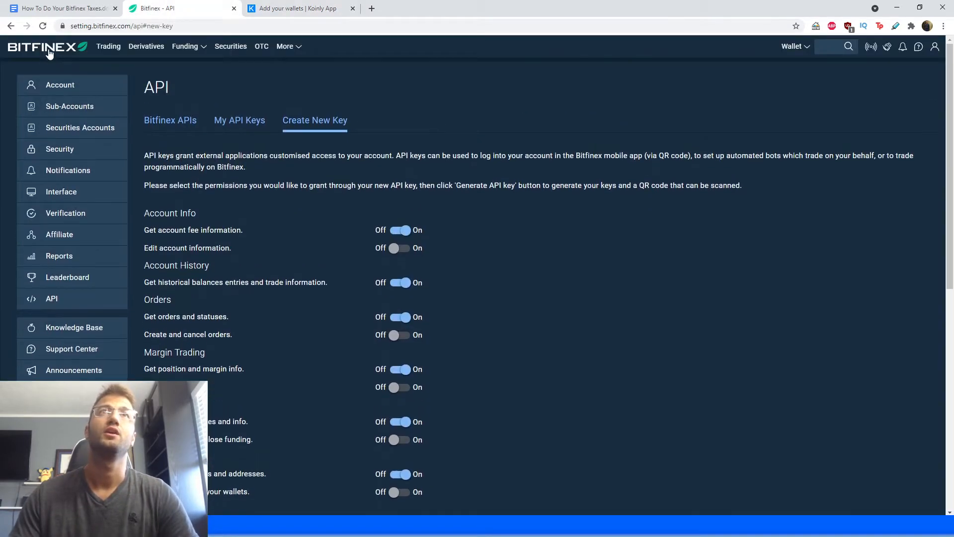
left_click(108, 45)
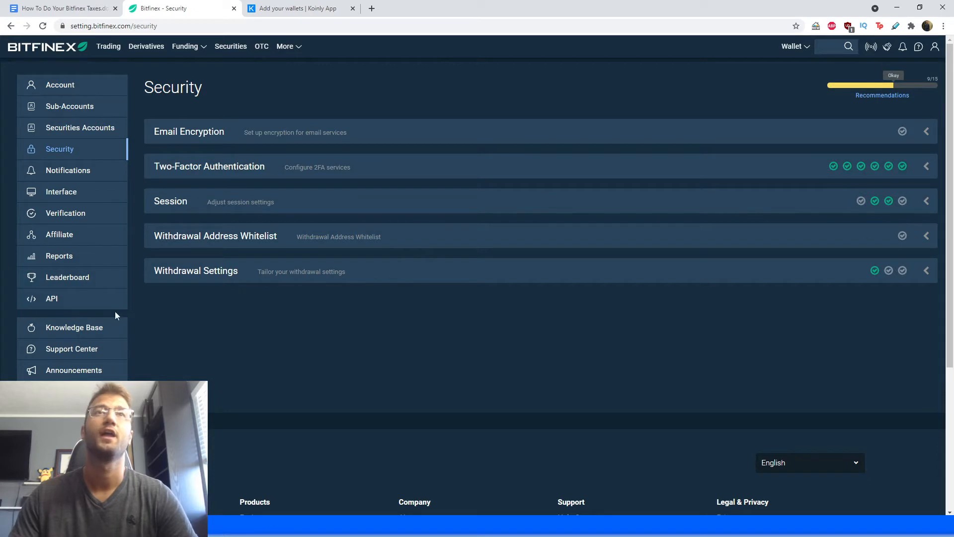
left_click(50, 298)
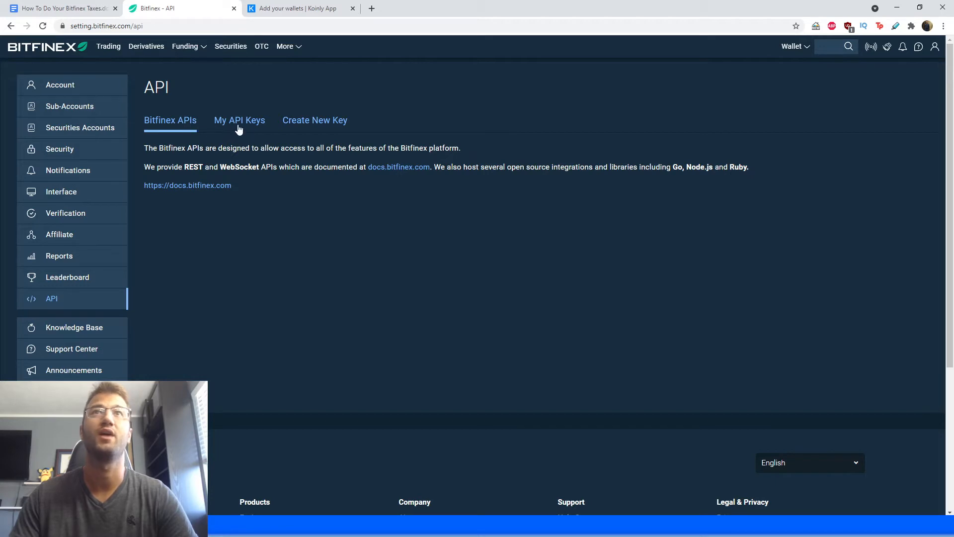
mouse_move(311, 126)
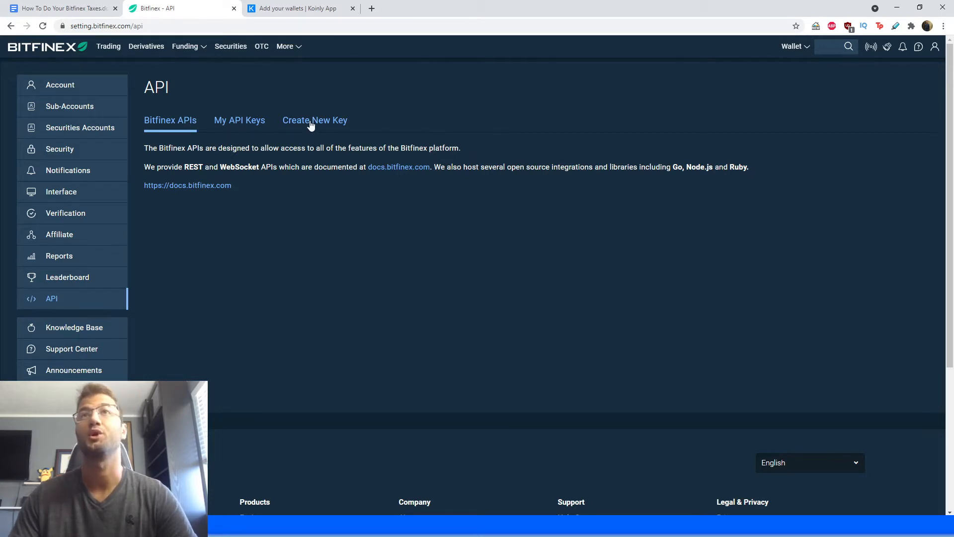
left_click(315, 120)
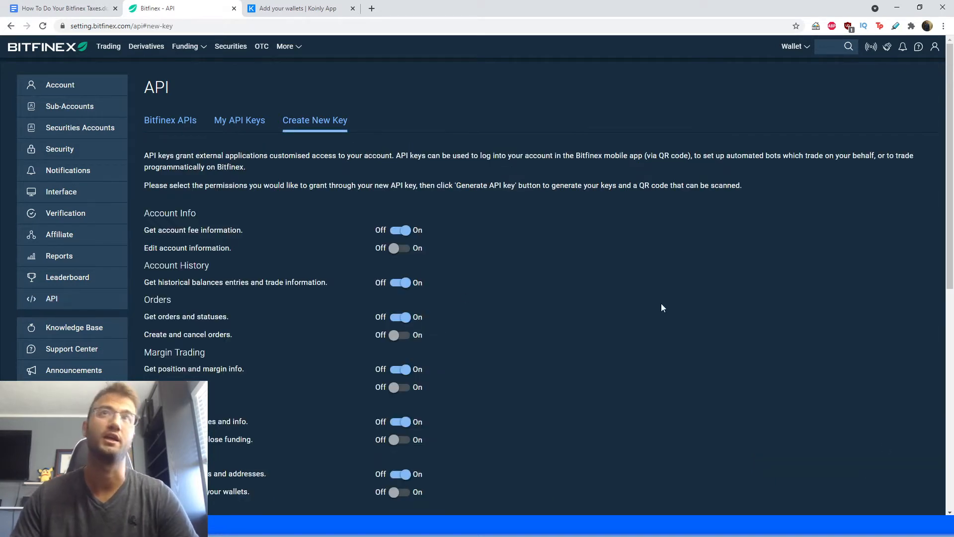
mouse_move(300, 169)
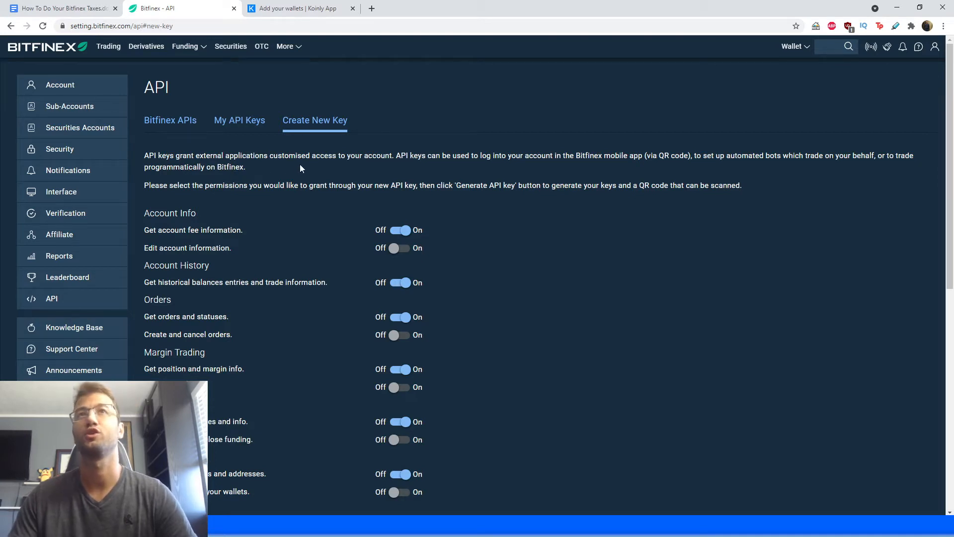
mouse_move(432, 179)
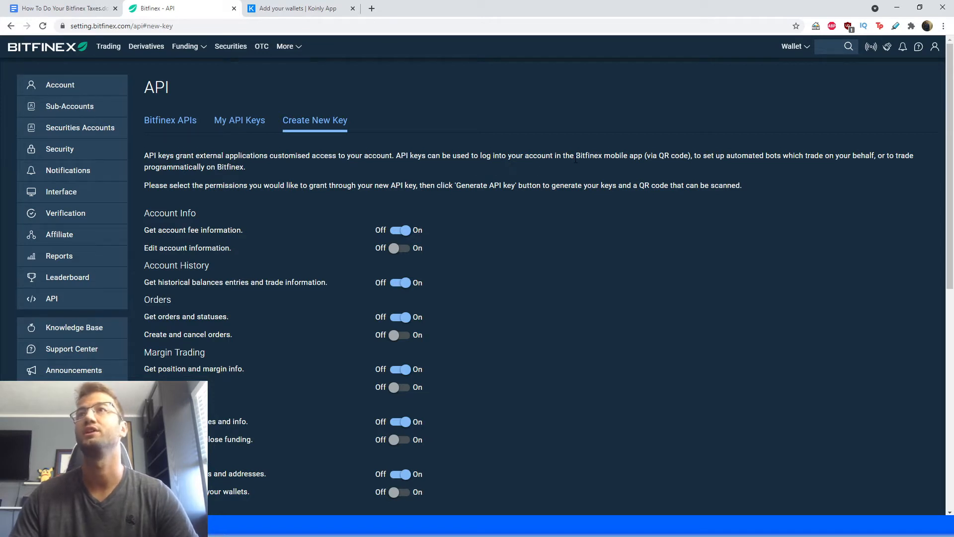
mouse_move(631, 169)
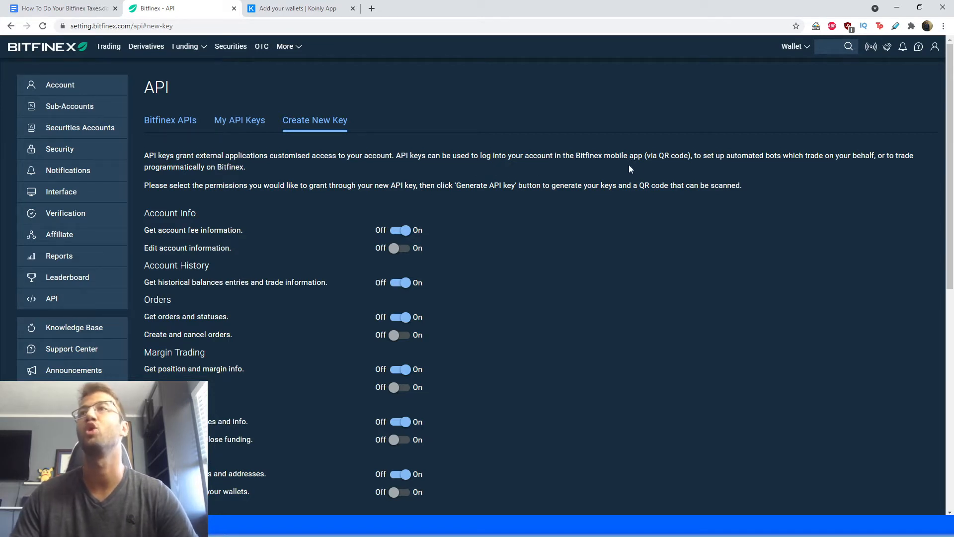
mouse_move(701, 184)
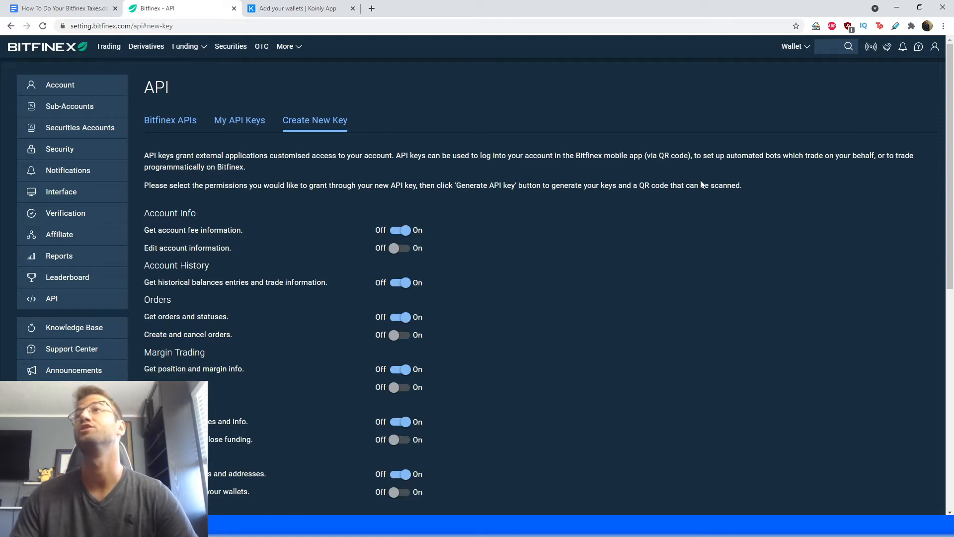
mouse_move(846, 183)
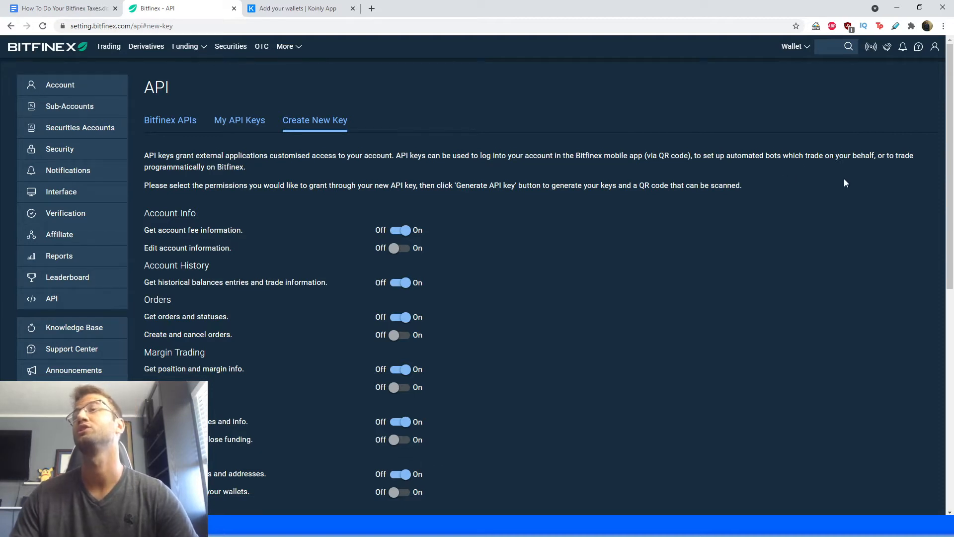
mouse_move(868, 196)
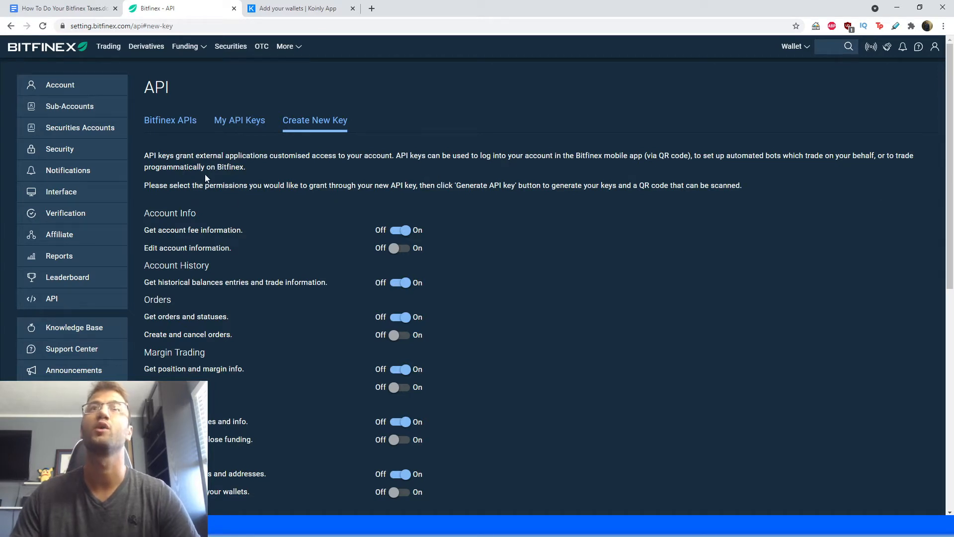
mouse_move(416, 180)
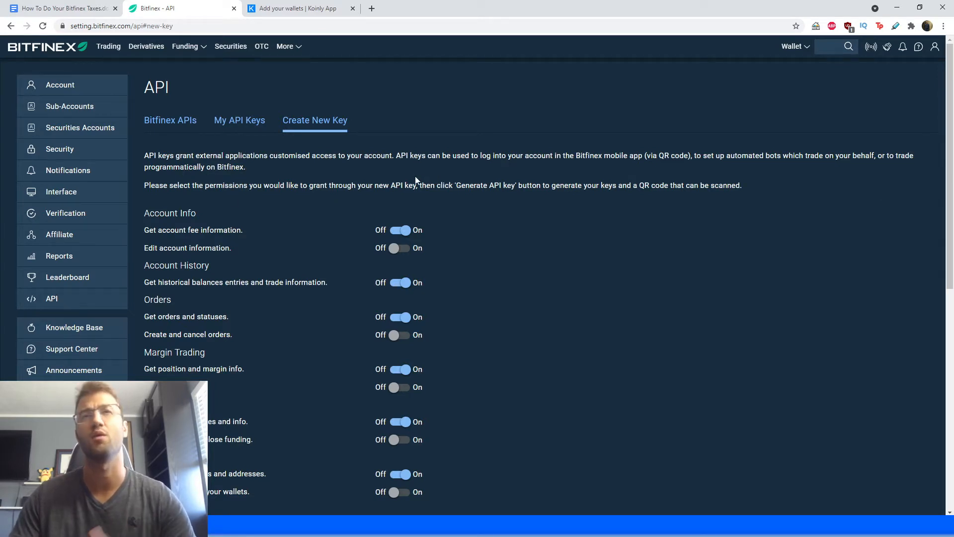
mouse_move(236, 194)
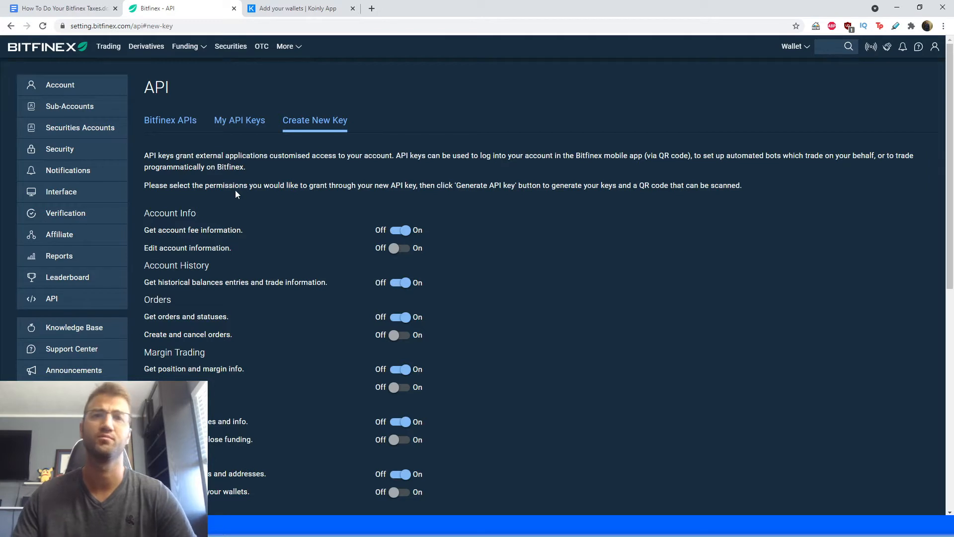
mouse_move(370, 250)
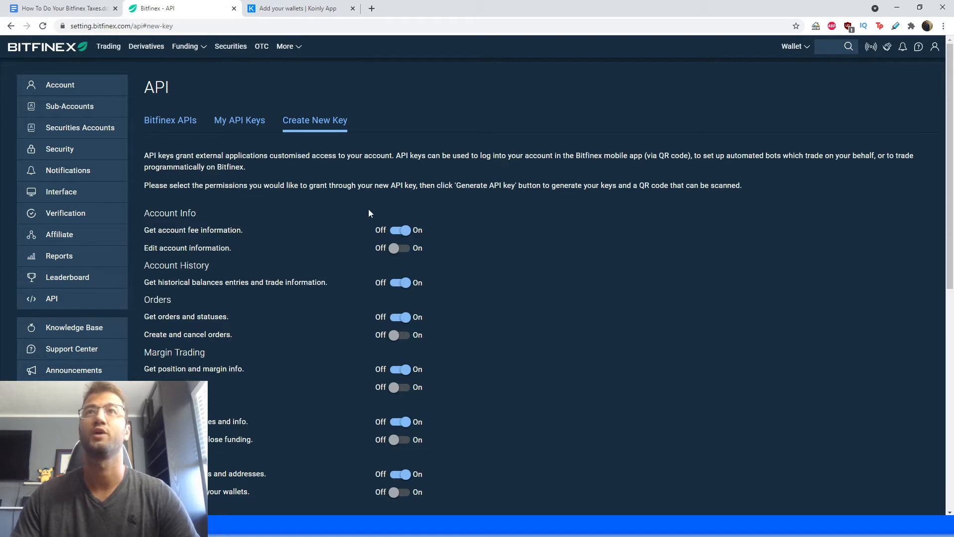
mouse_move(515, 211)
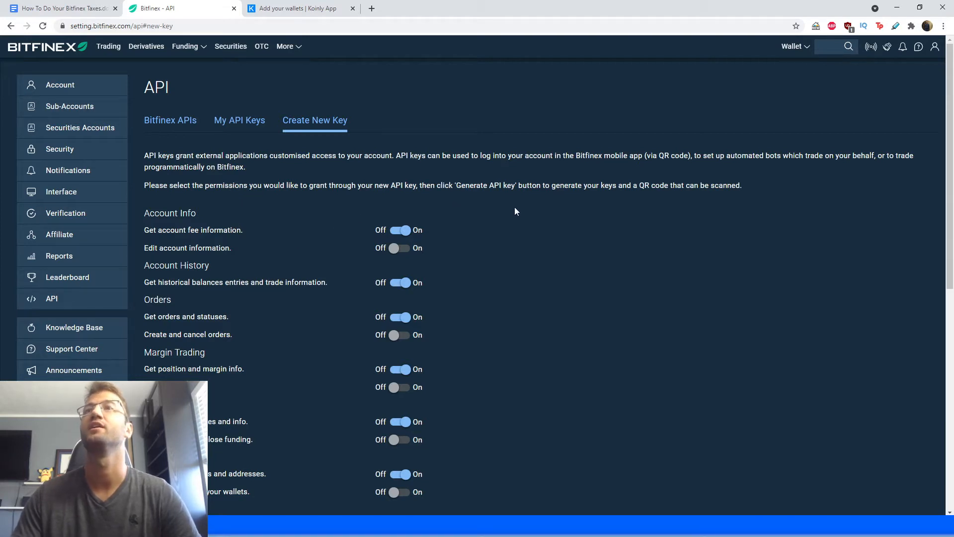
mouse_move(716, 222)
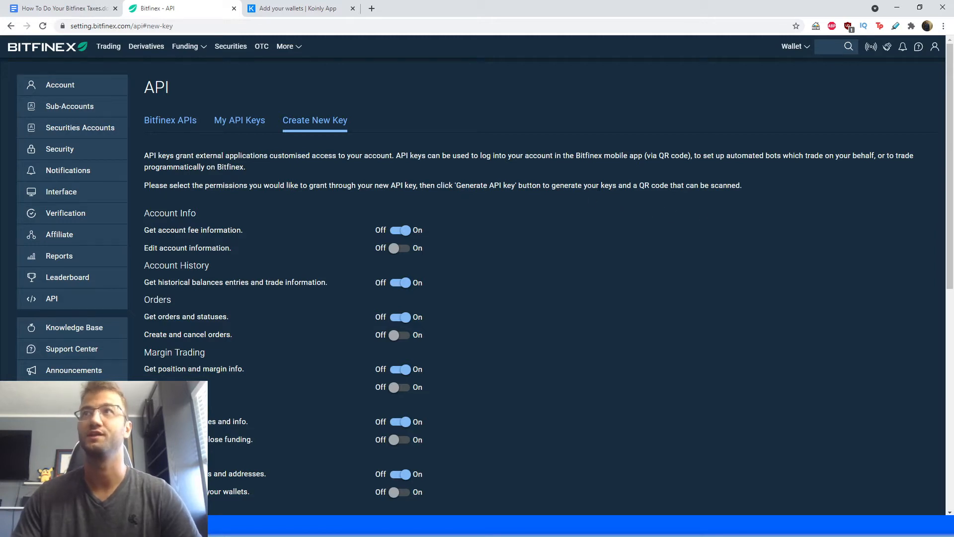
mouse_move(733, 213)
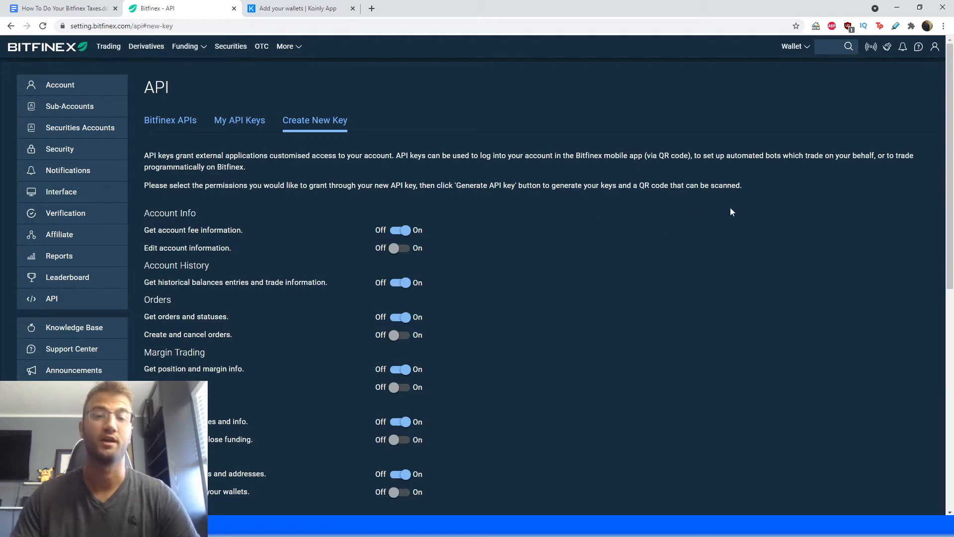
scroll("down", 3)
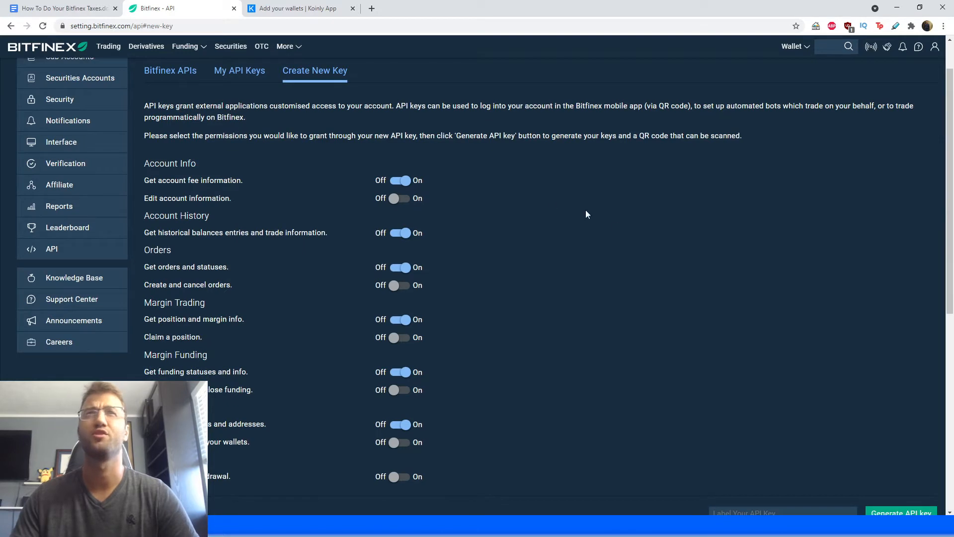
mouse_move(905, 240)
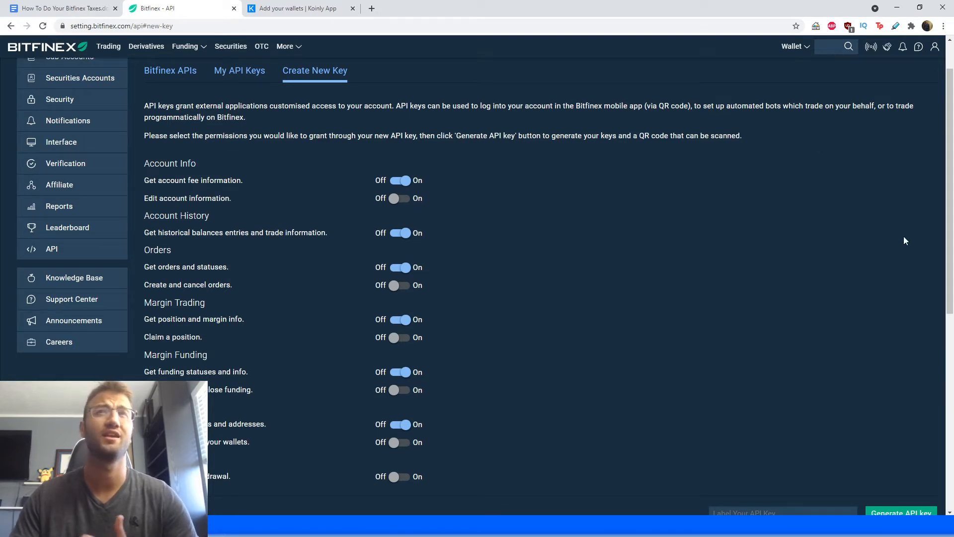
mouse_move(615, 262)
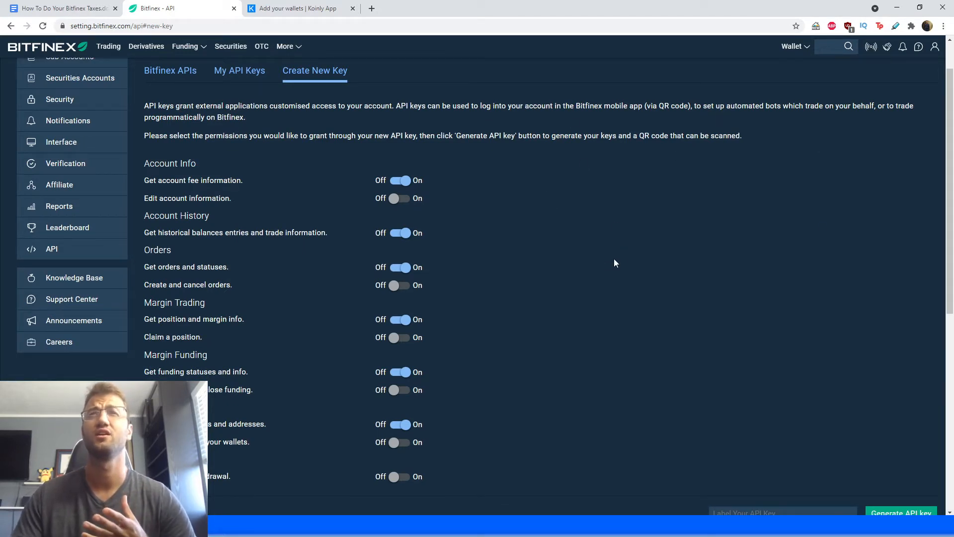
mouse_move(464, 262)
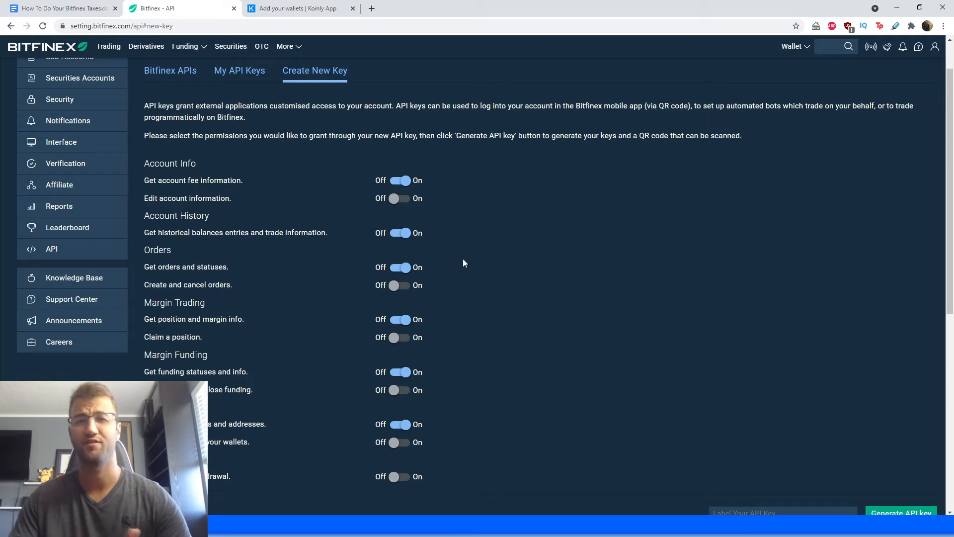
mouse_move(442, 264)
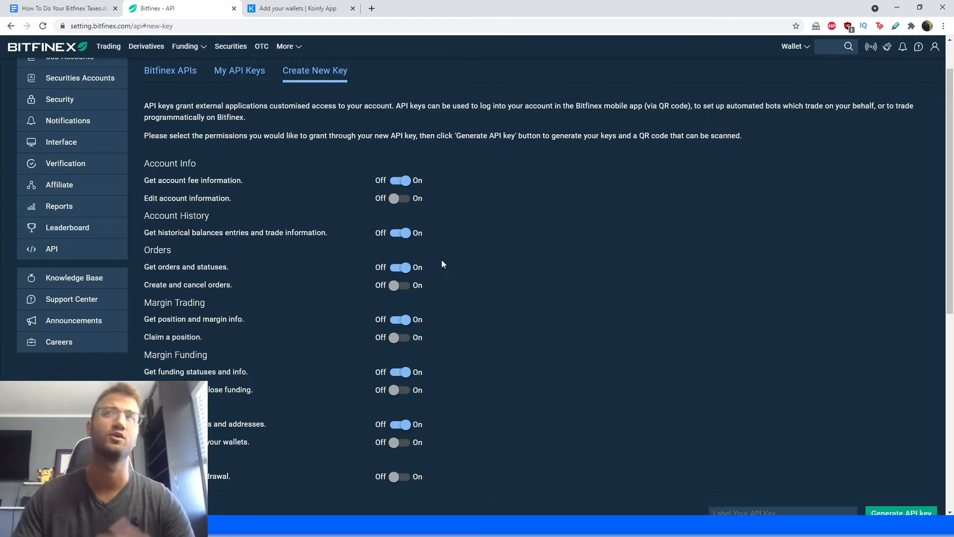
mouse_move(344, 346)
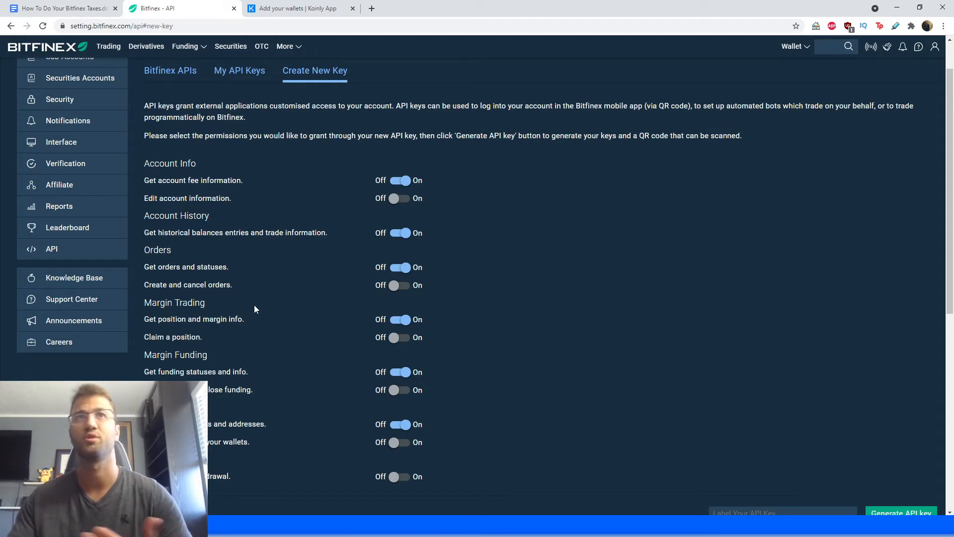
mouse_move(215, 170)
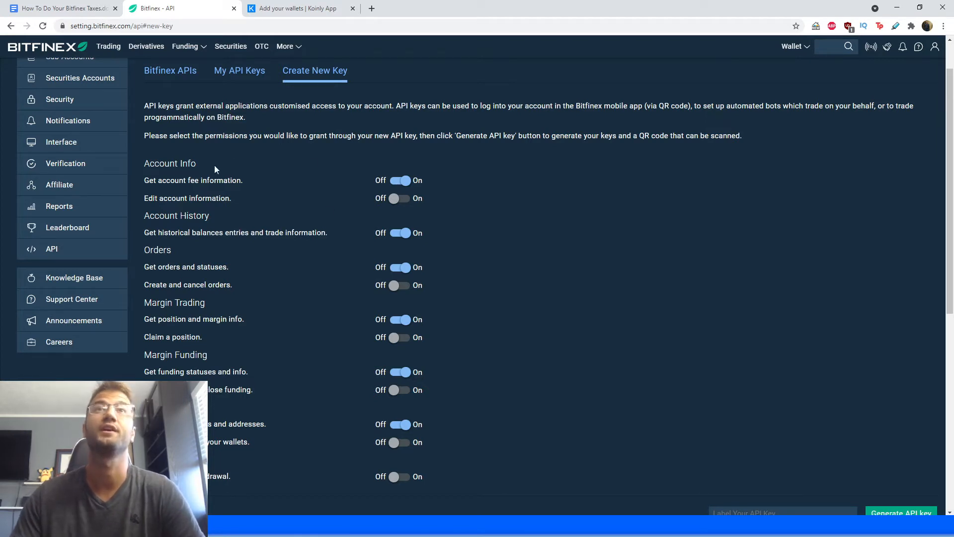
mouse_move(143, 190)
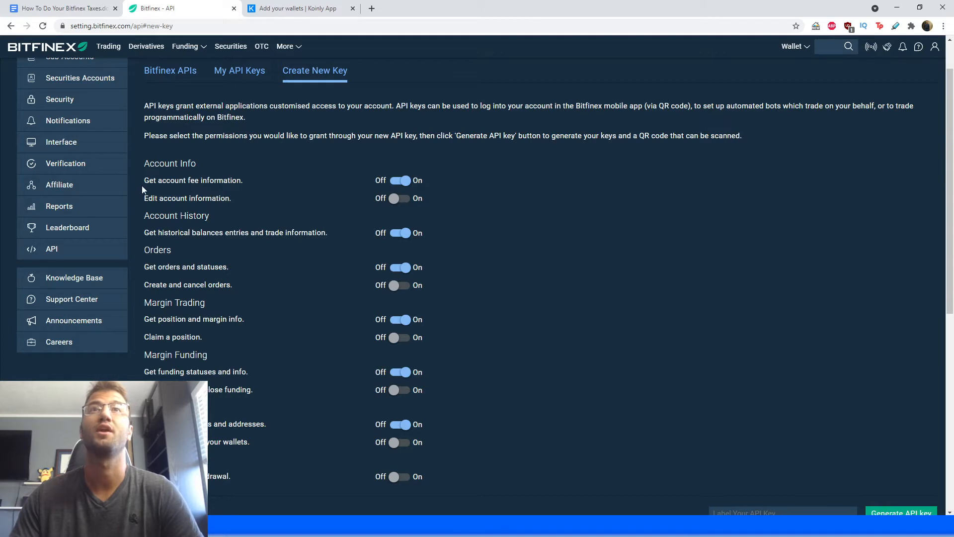
mouse_move(416, 196)
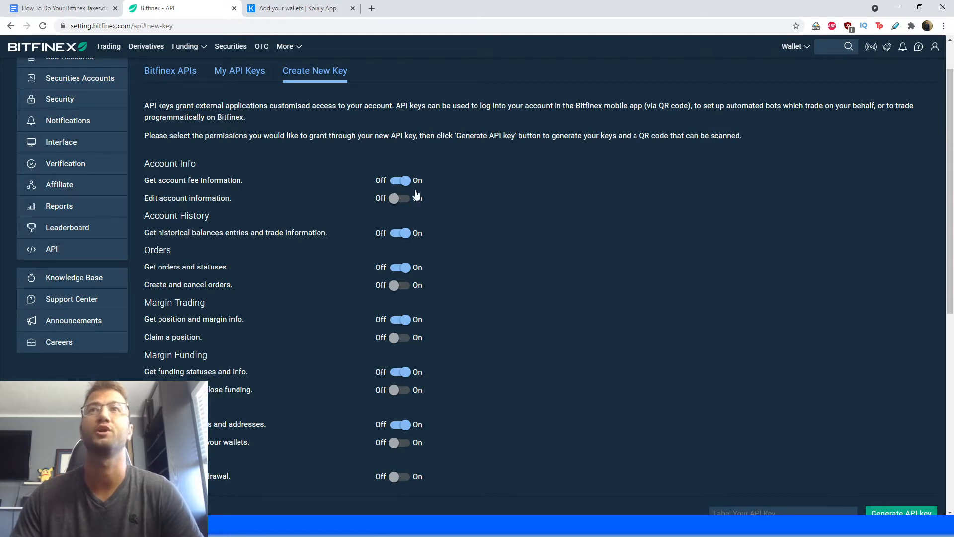
mouse_move(366, 208)
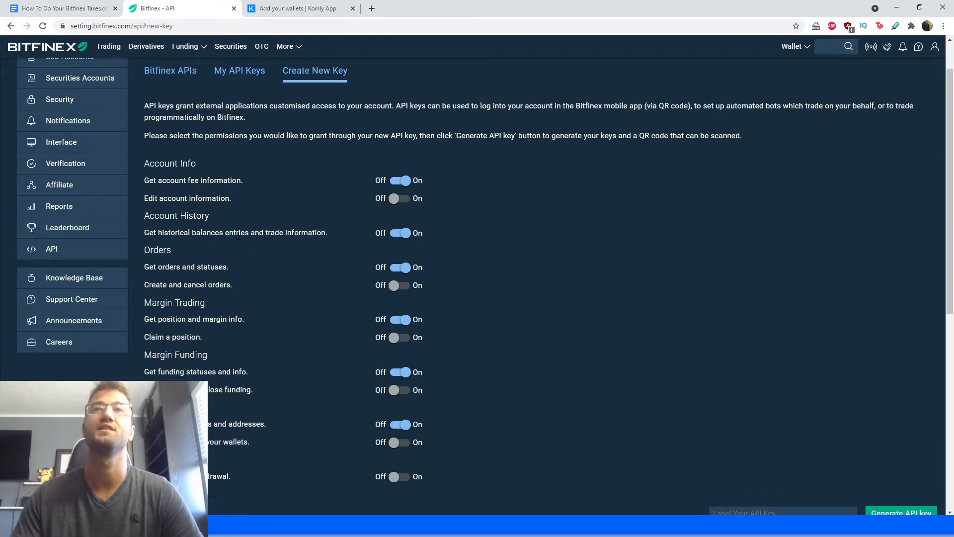
mouse_move(304, 298)
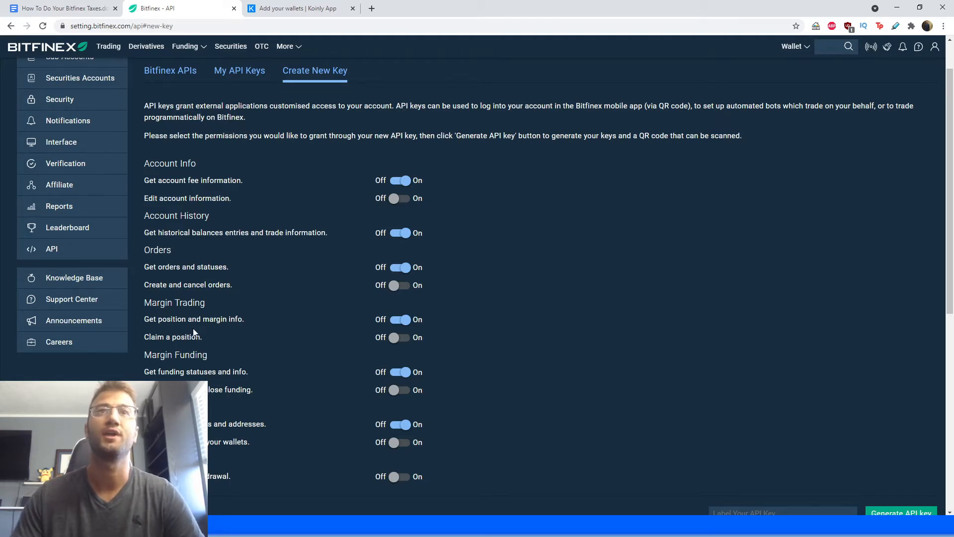
mouse_move(213, 330)
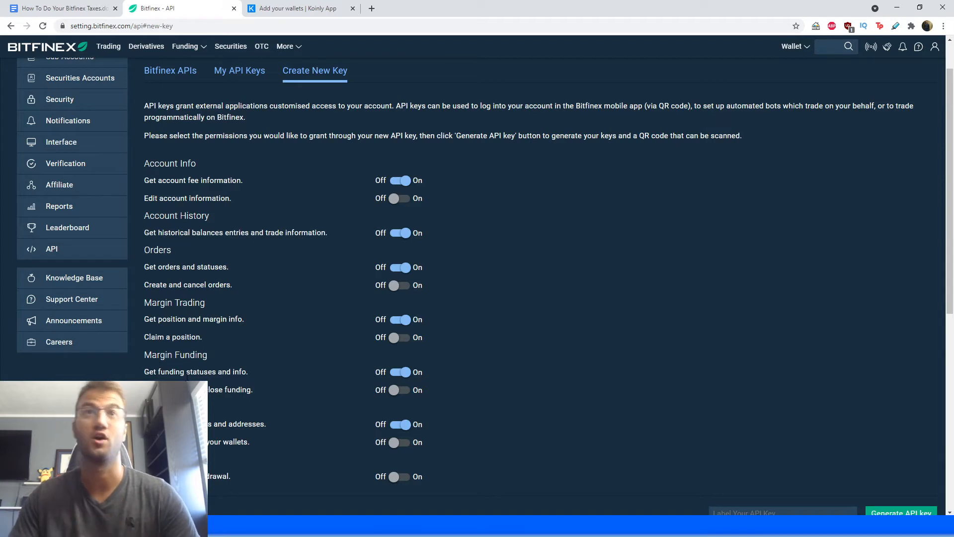
scroll("down", 3)
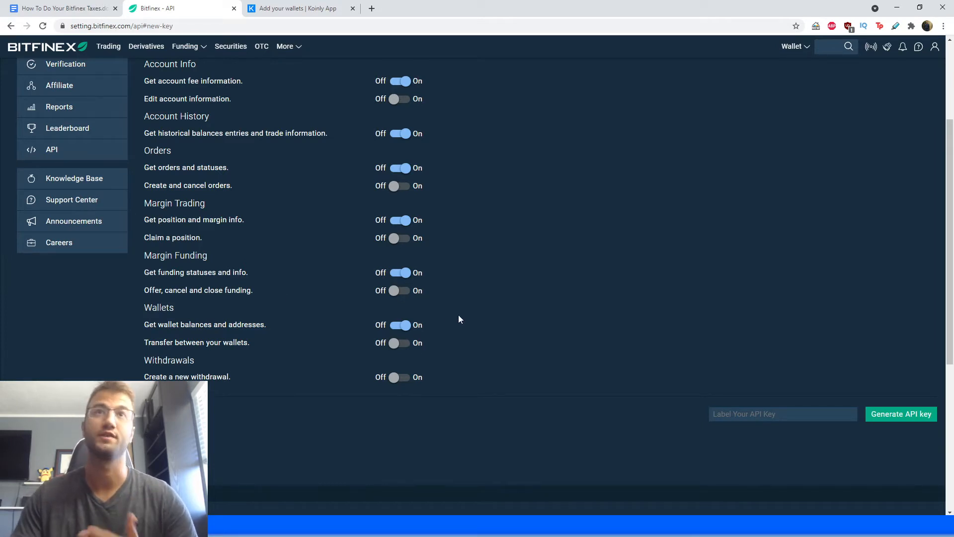
scroll("down", 3)
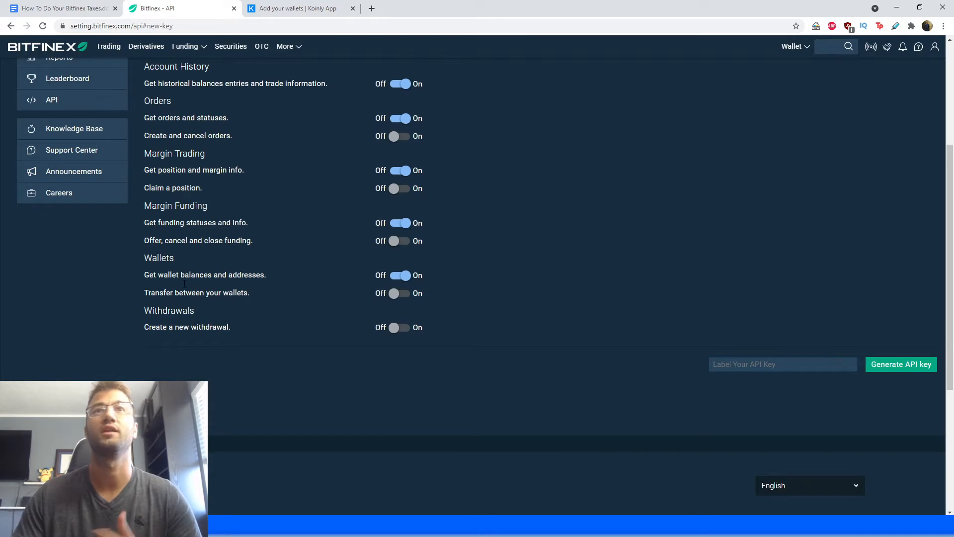
mouse_move(330, 276)
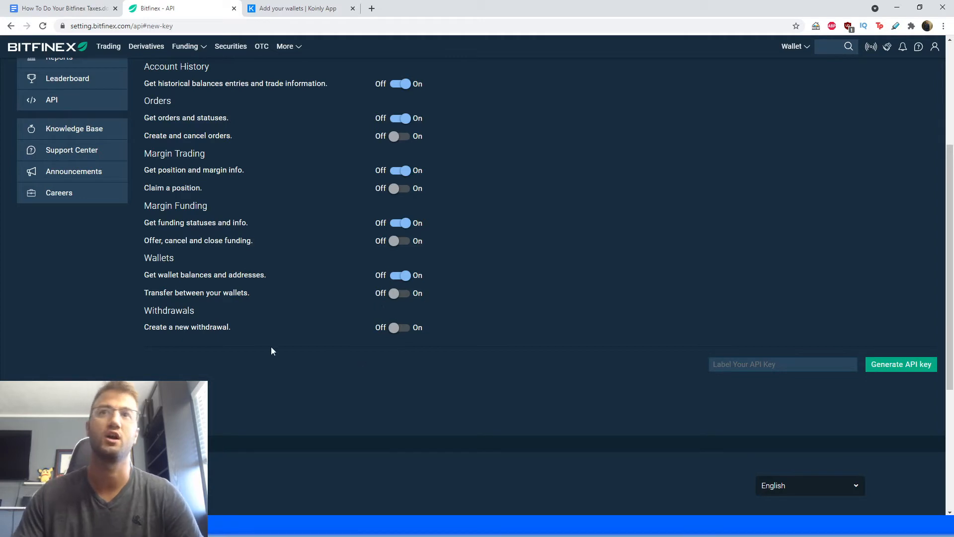
mouse_move(187, 343)
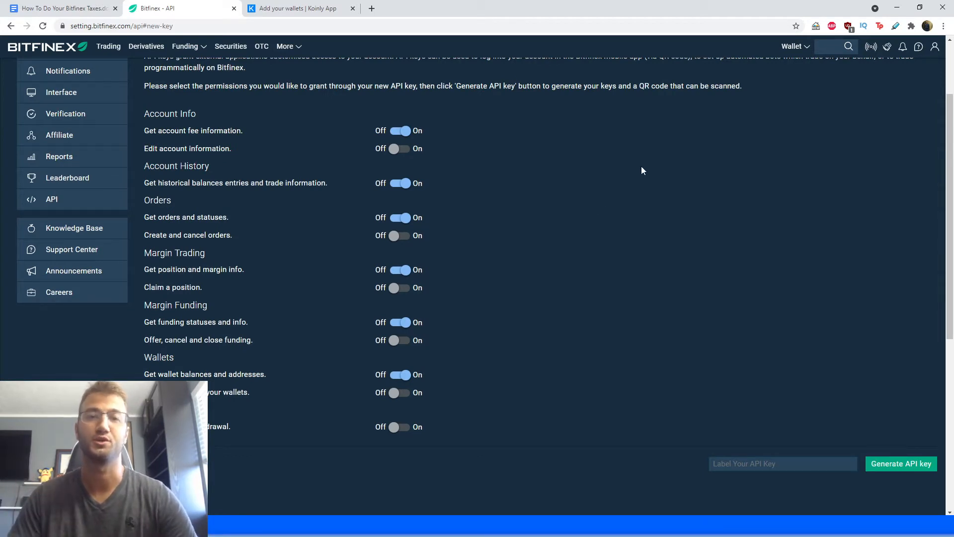
scroll("down", 3)
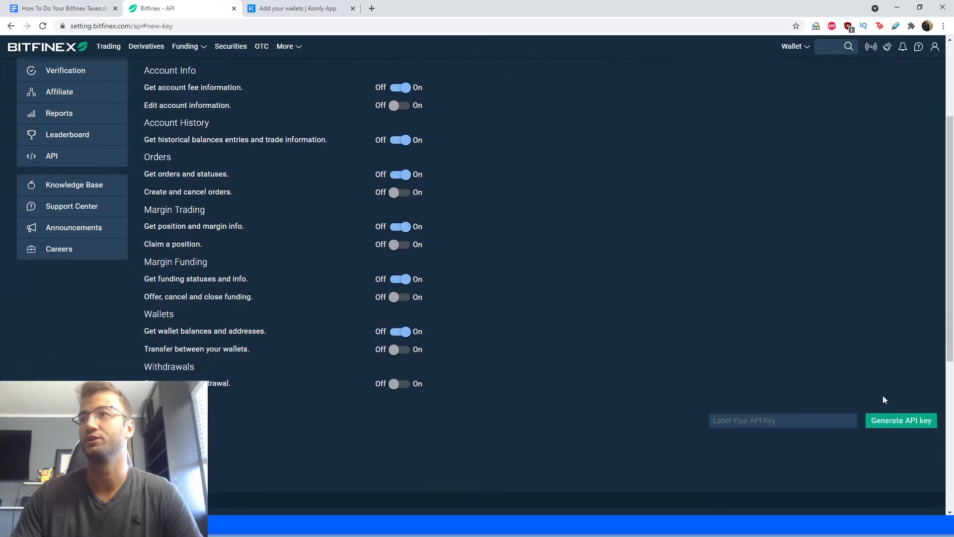
- Generate the read-only Bitfinex API key, pending email confirmation
left_click(901, 419)
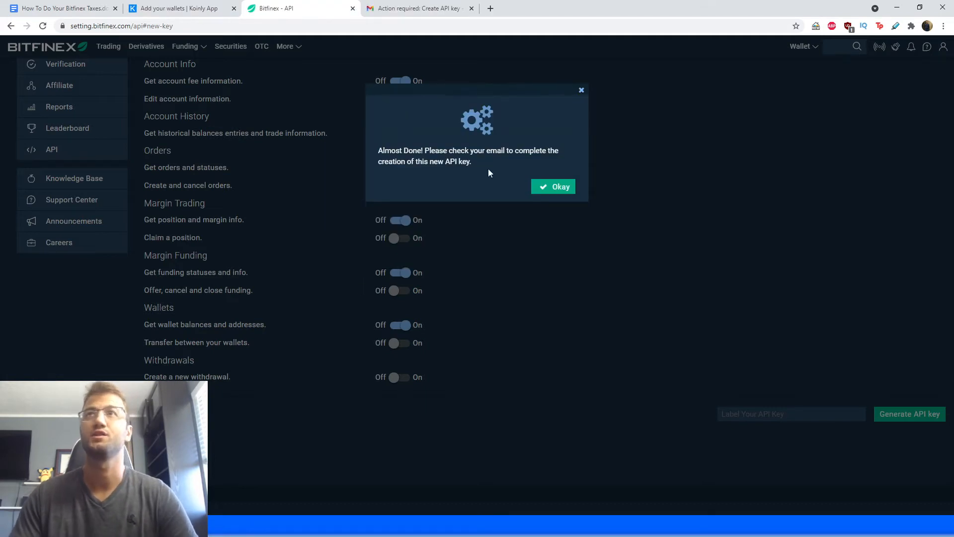
mouse_move(528, 210)
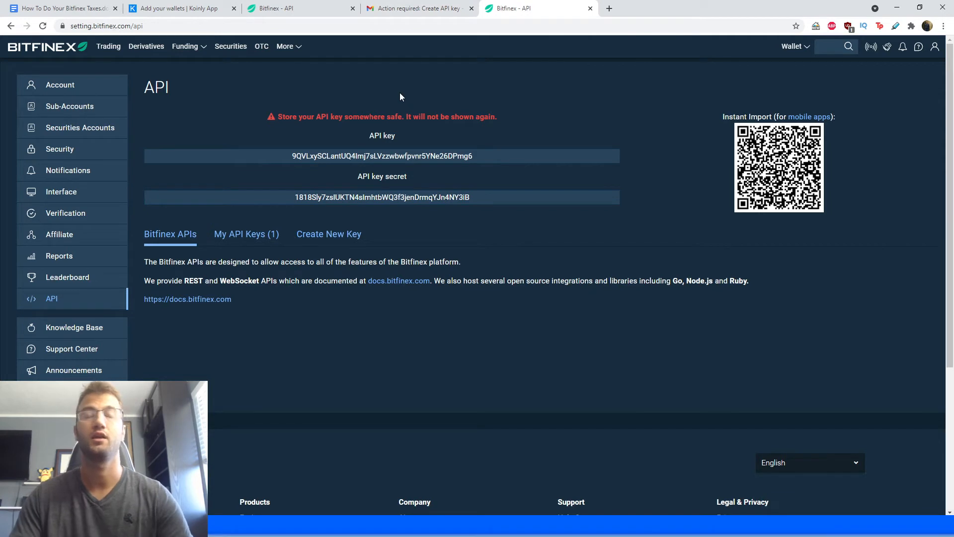
mouse_move(353, 135)
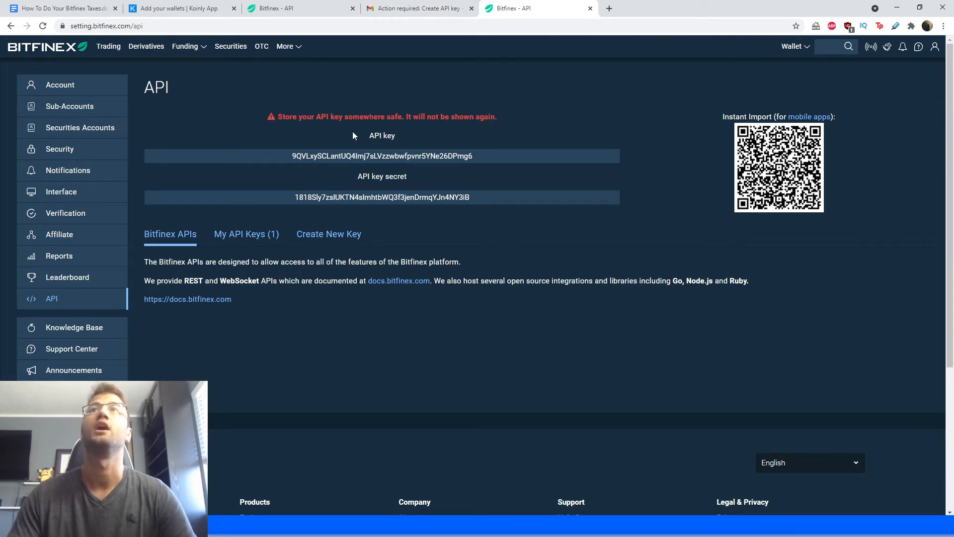
- Select the new Bitfinex API key secret for copying
double_click(381, 157)
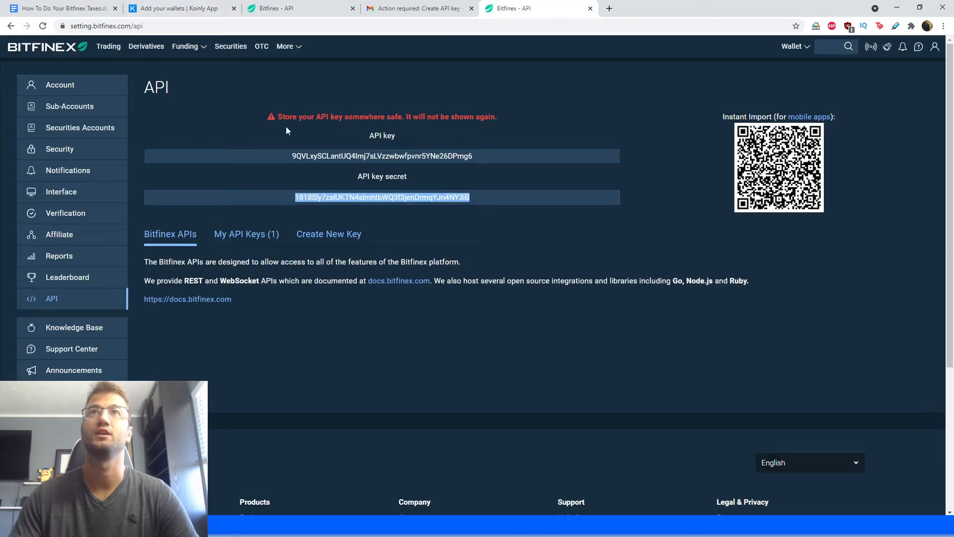
mouse_move(501, 152)
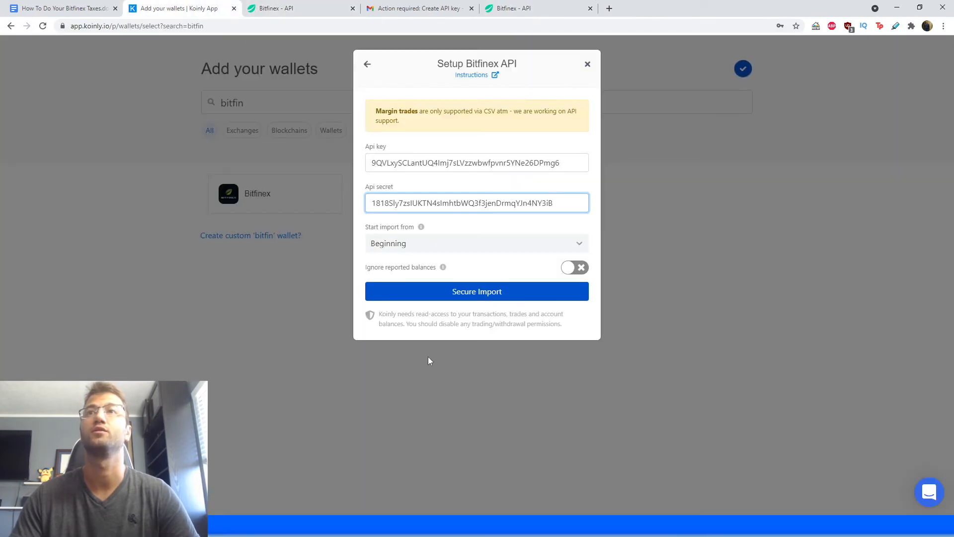
- Import the Bitfinex data into Koinly through the API connection
left_click(476, 291)
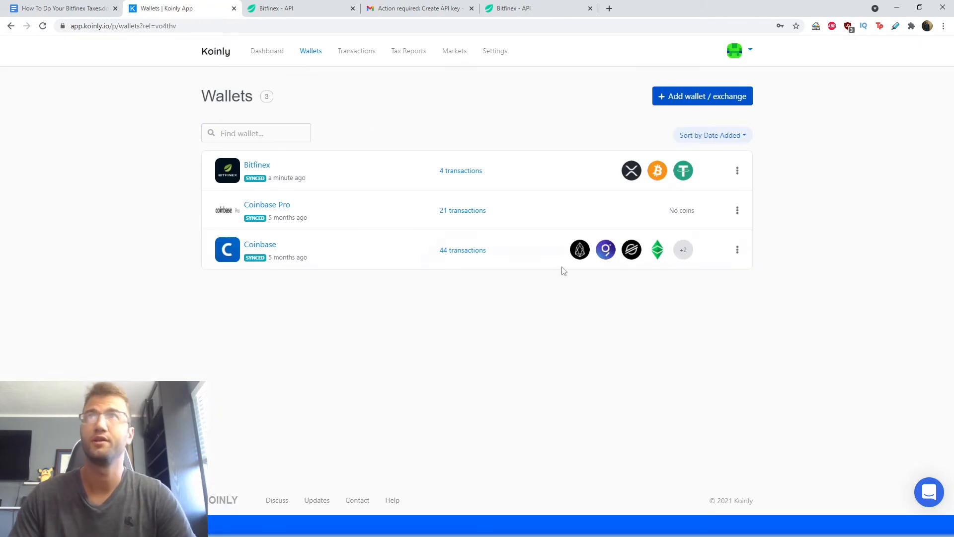
mouse_move(418, 234)
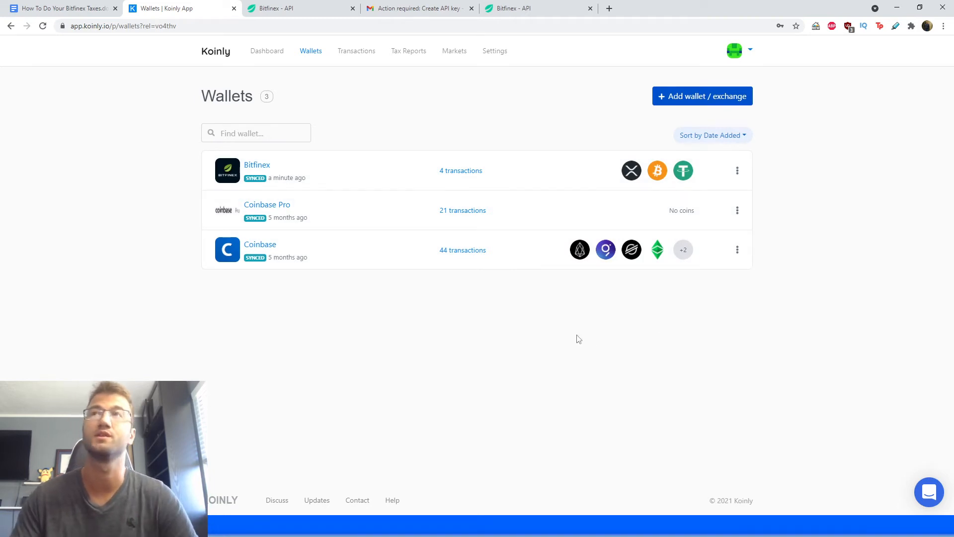
mouse_move(651, 202)
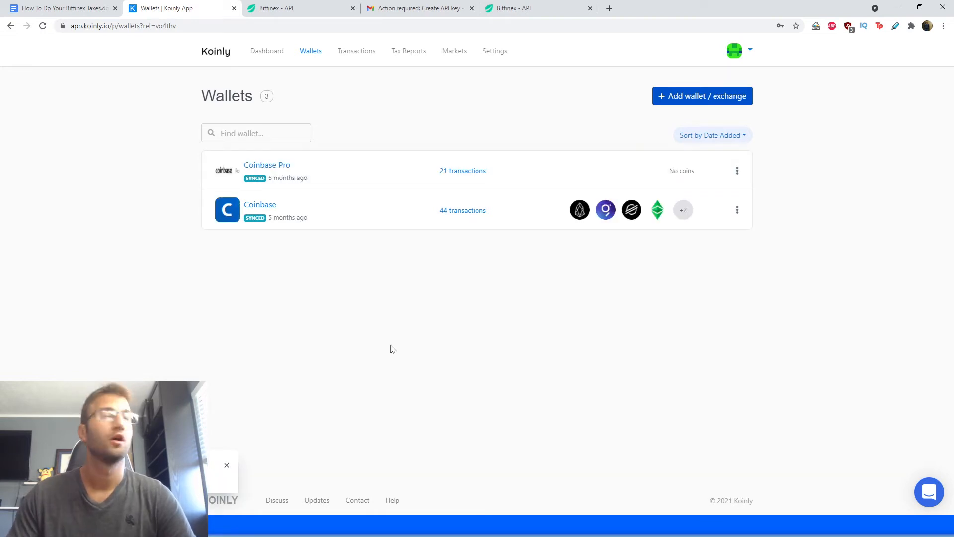
- Add another Bitfinex wallet via search 'bitfi' and choose Import from file
left_click(702, 95)
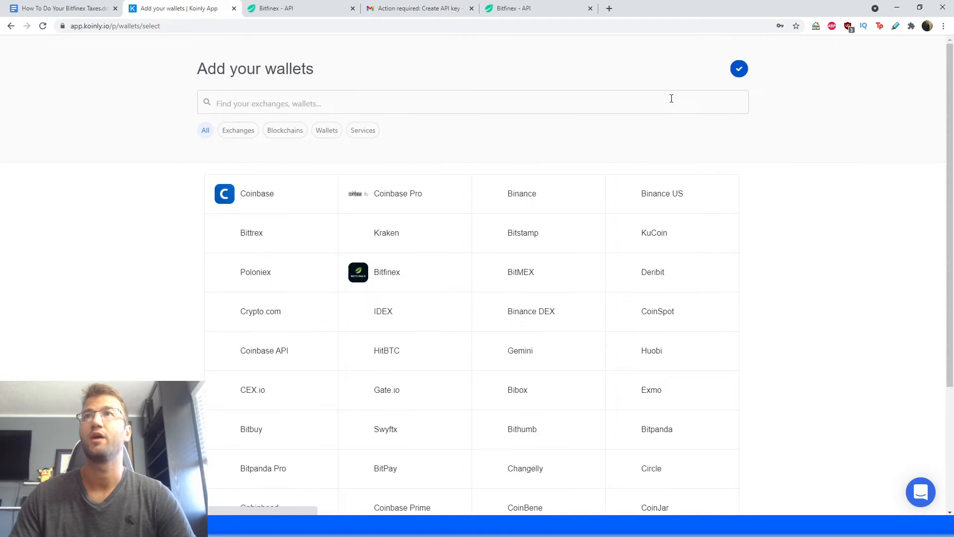
type("b")
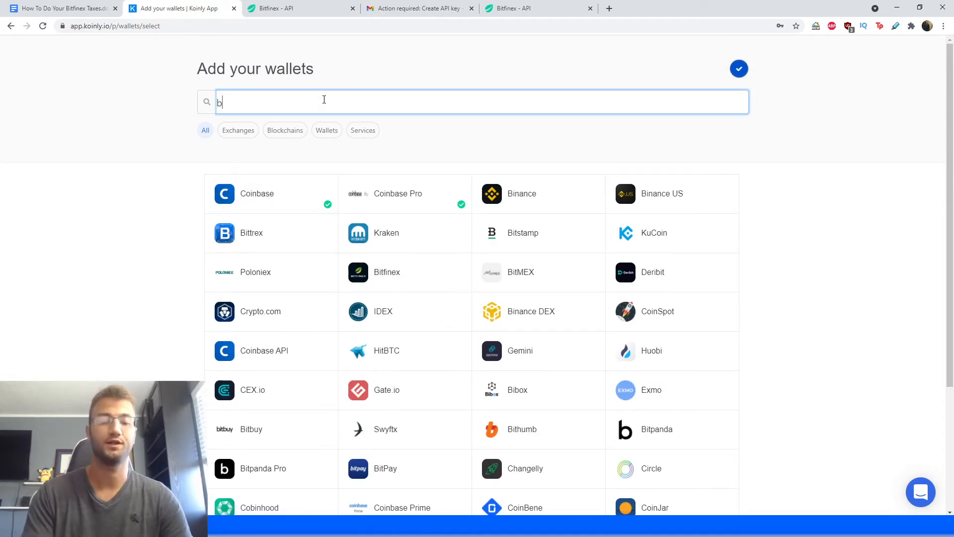
type("itfi")
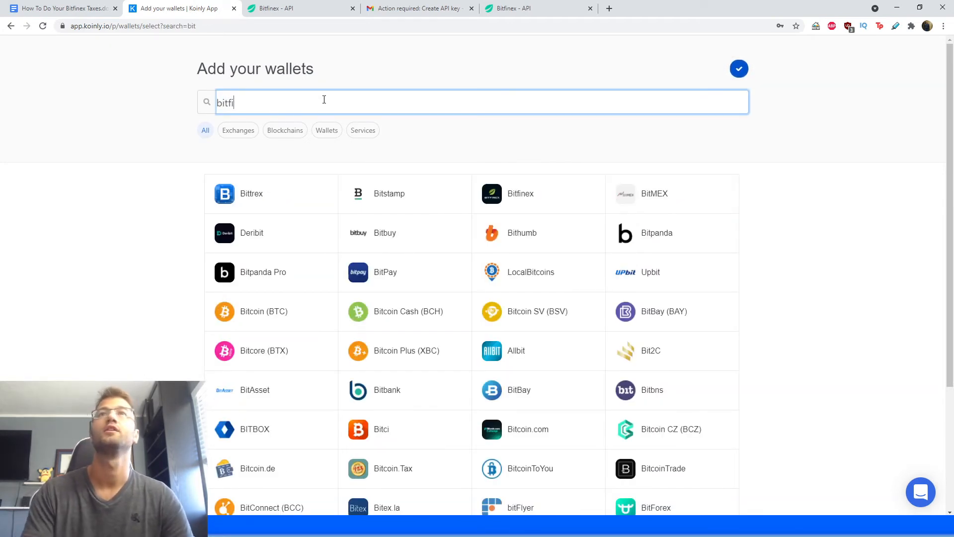
left_click(520, 194)
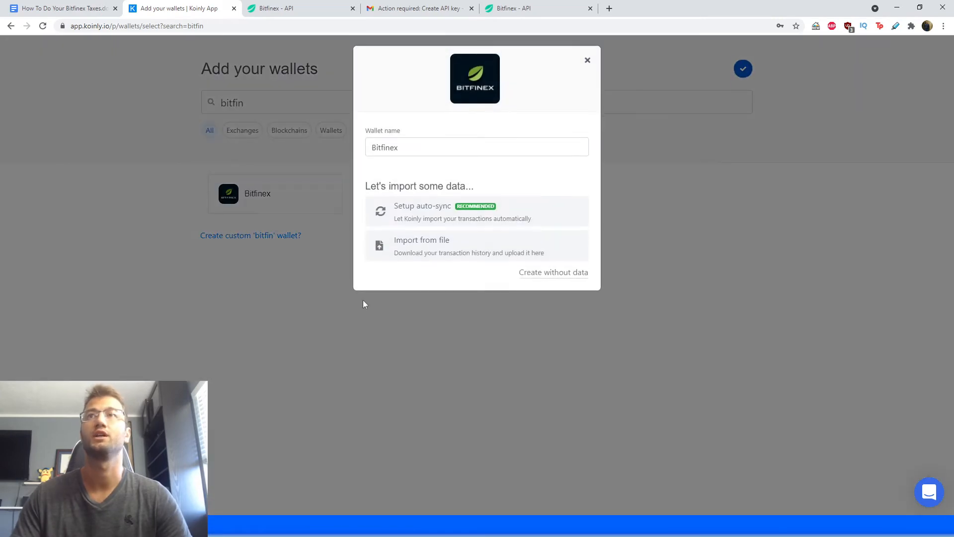
left_click(421, 239)
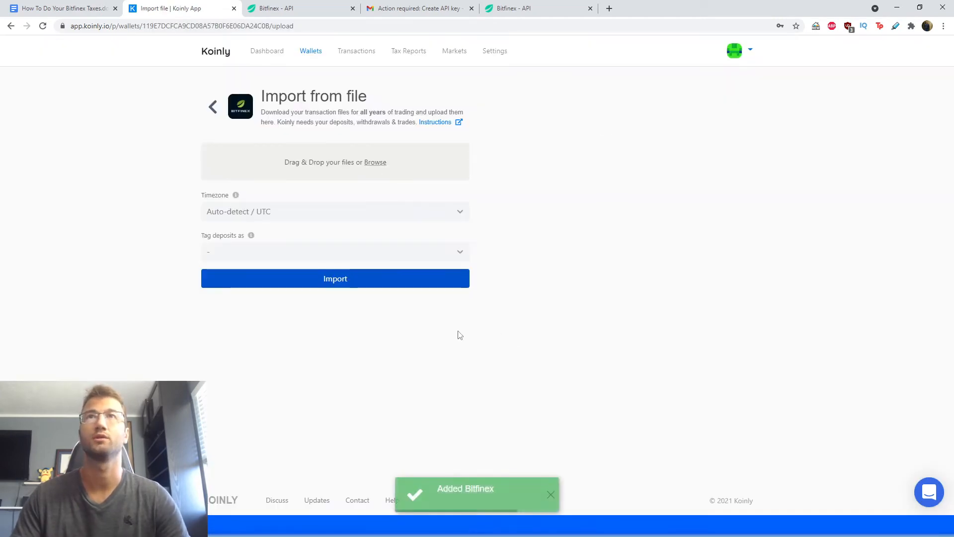
mouse_move(292, 8)
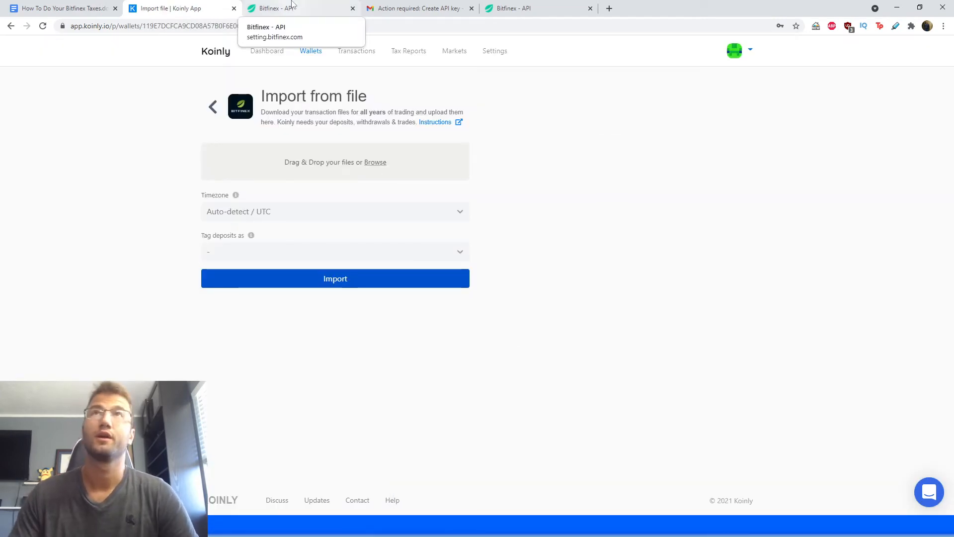
- From the Bitfinex account menu, go to the Reports site
left_click(298, 8)
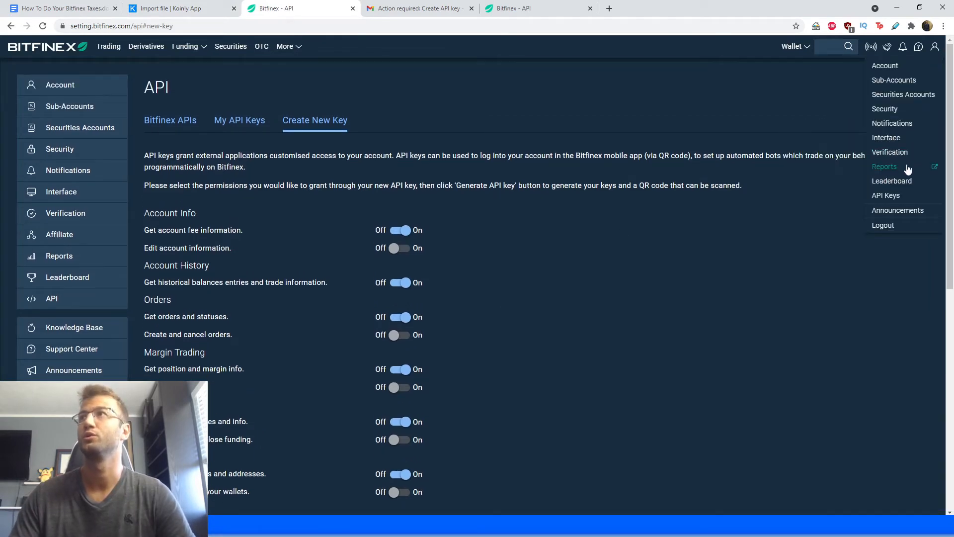
left_click(885, 166)
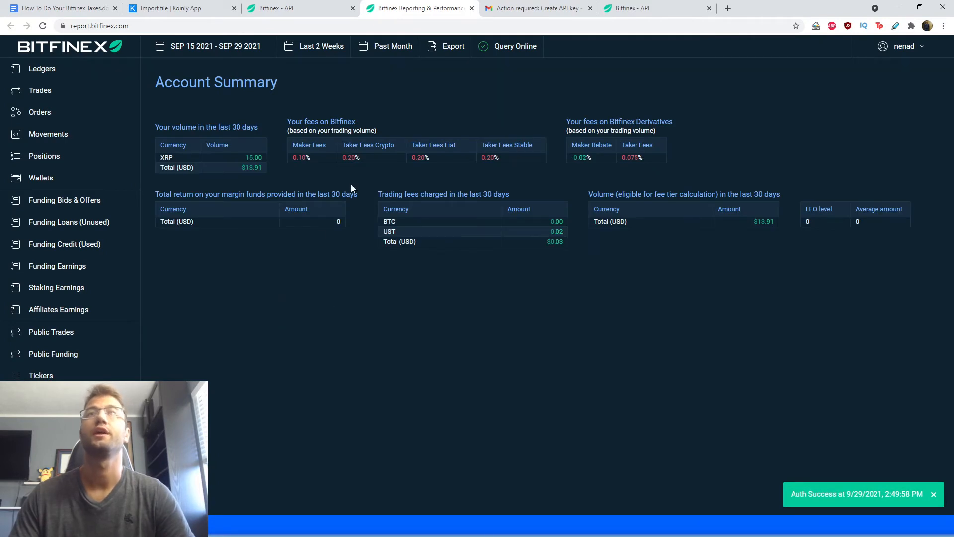
- Export only the Ledgers data as CSV, to be emailed
left_click(454, 45)
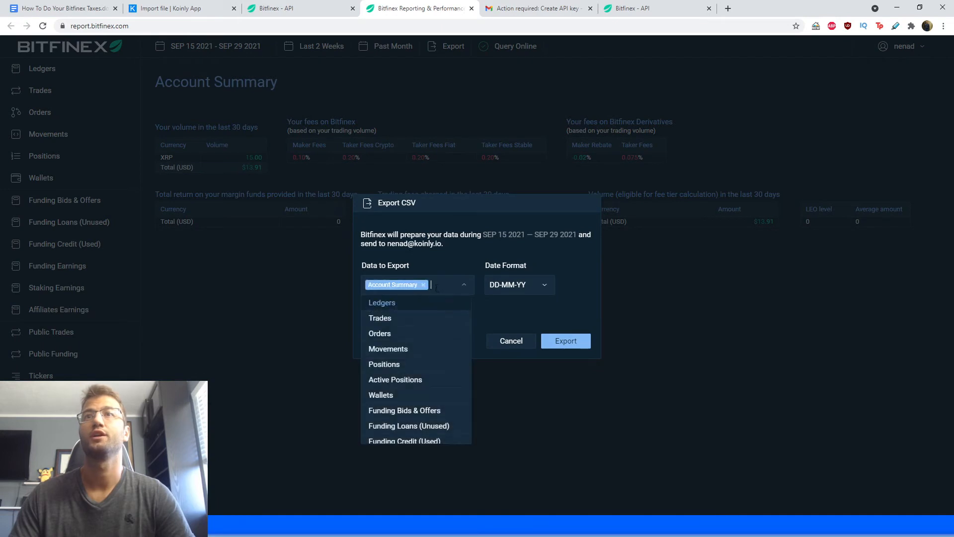
left_click(382, 302)
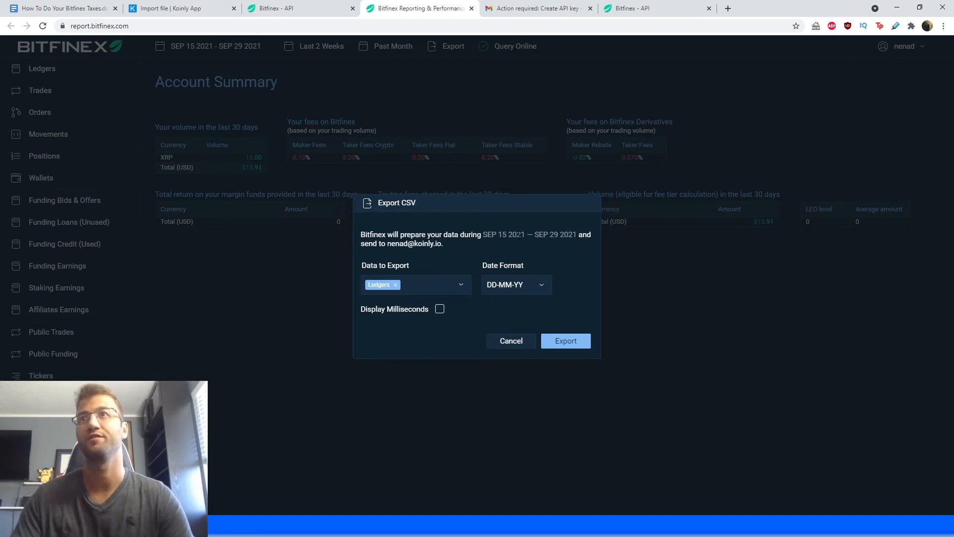
mouse_move(565, 246)
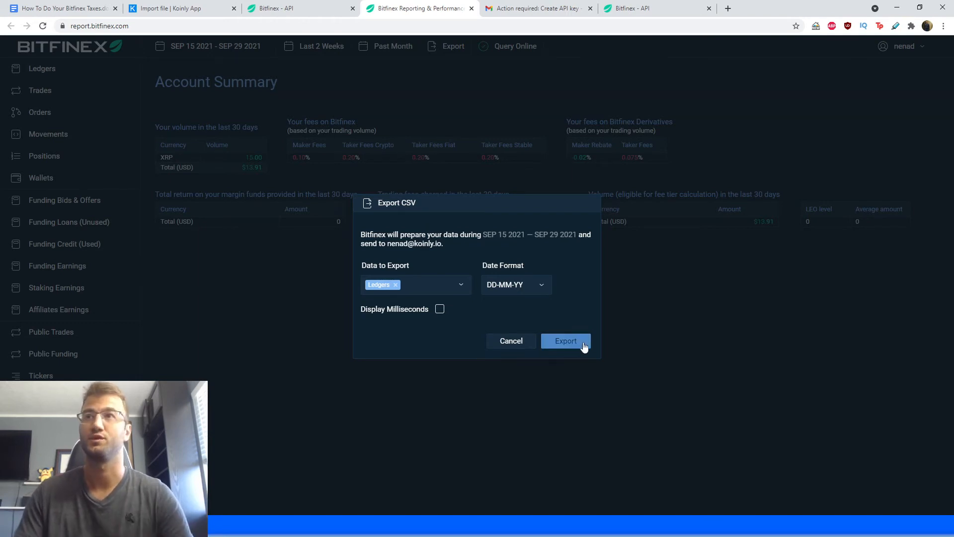
left_click(565, 341)
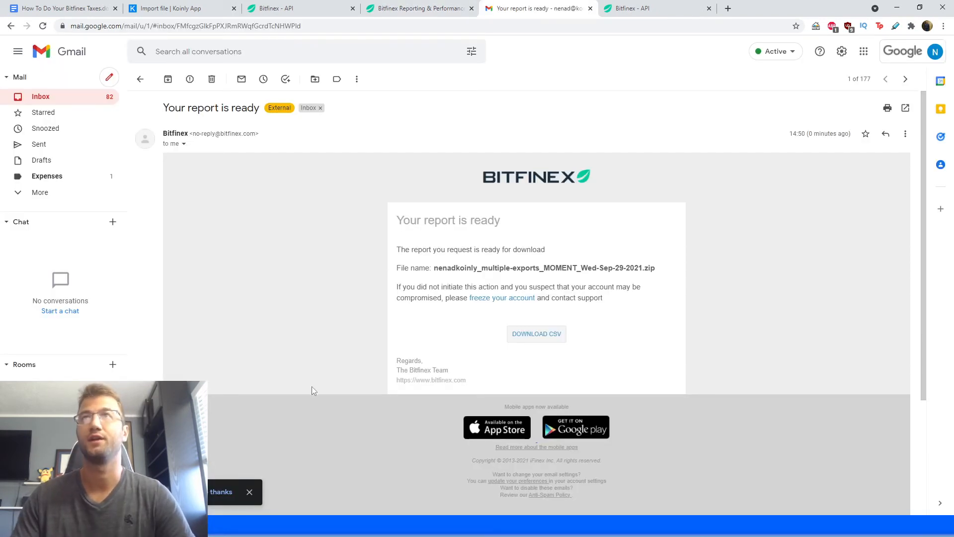
mouse_move(611, 395)
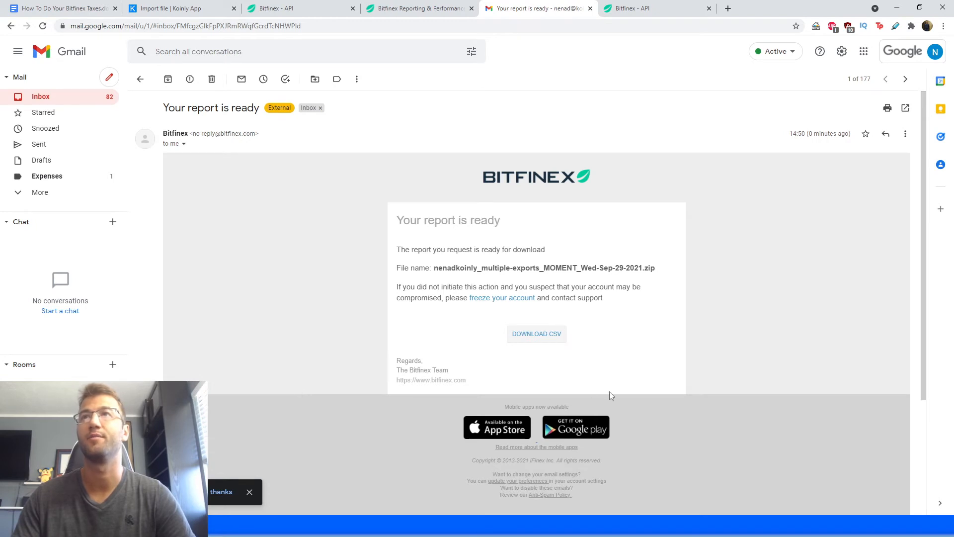
- Download the ledgers CSV from the report-ready email and view it as a spreadsheet
left_click(536, 334)
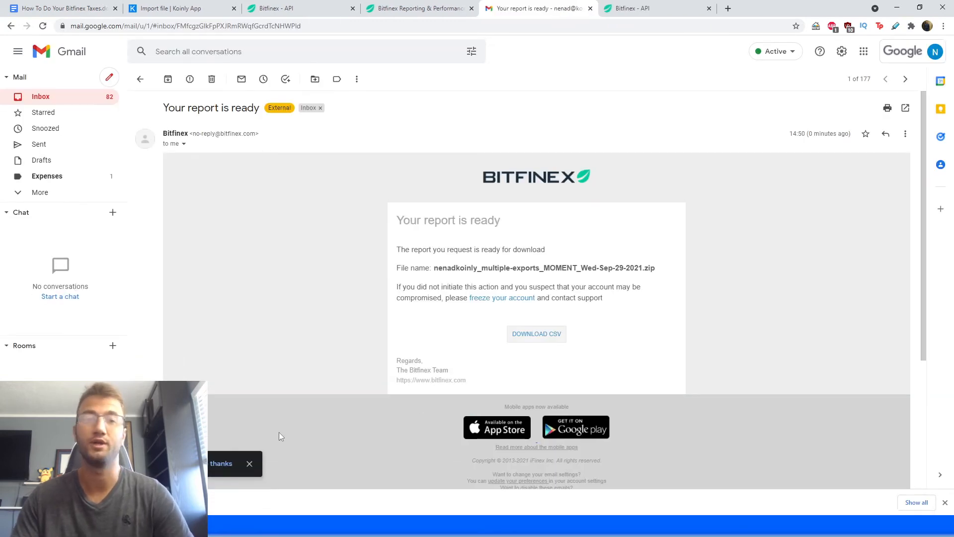
mouse_move(468, 368)
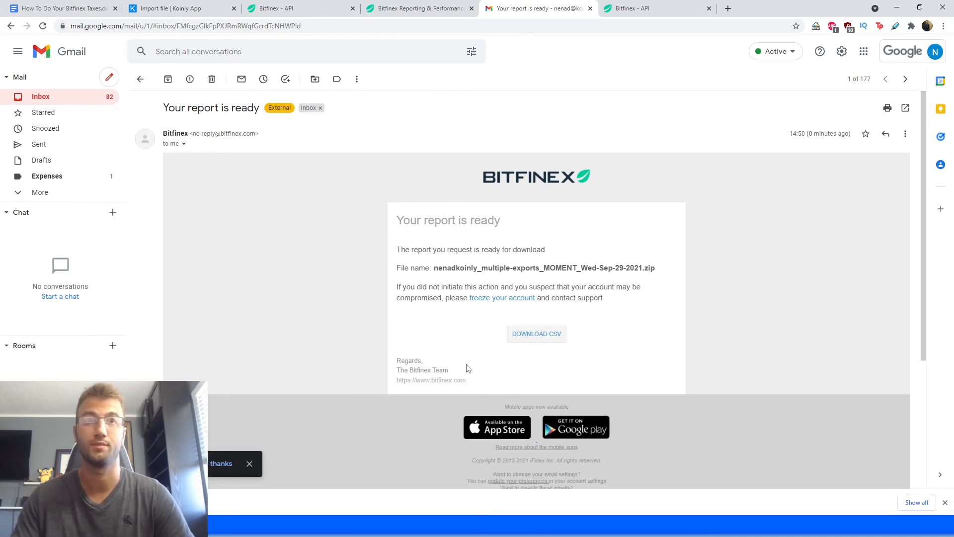
left_click(536, 334)
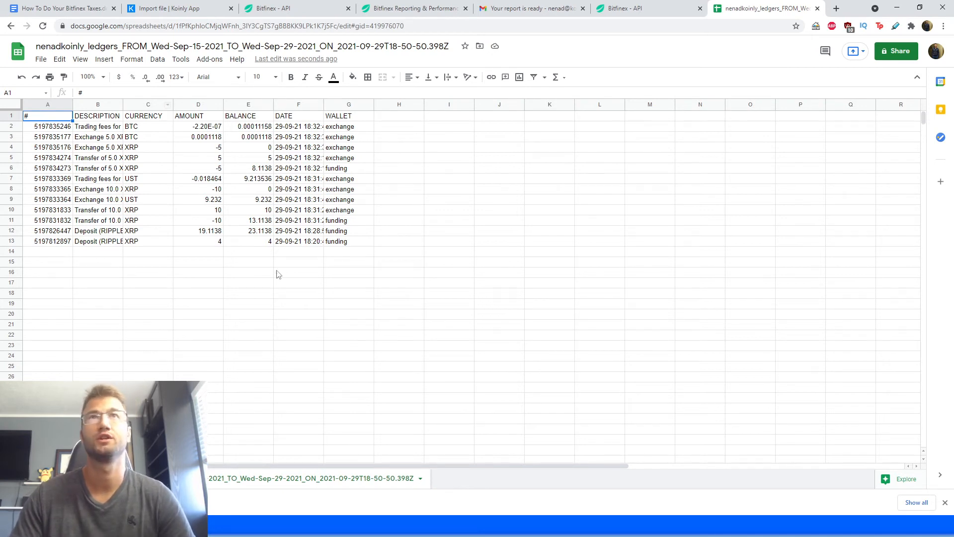
mouse_move(251, 351)
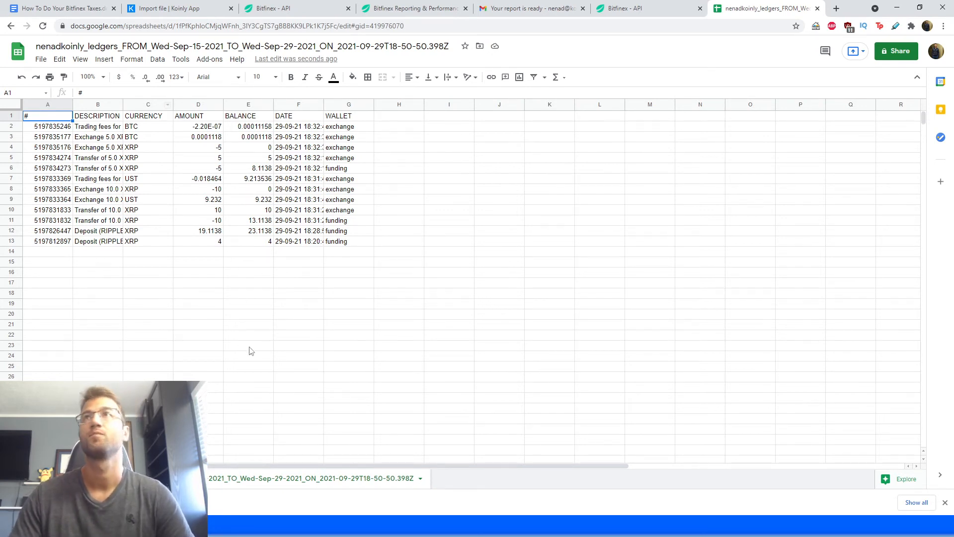
- Return from the ledgers spreadsheet to the Koinly Bitfinex file-import page
left_click(177, 8)
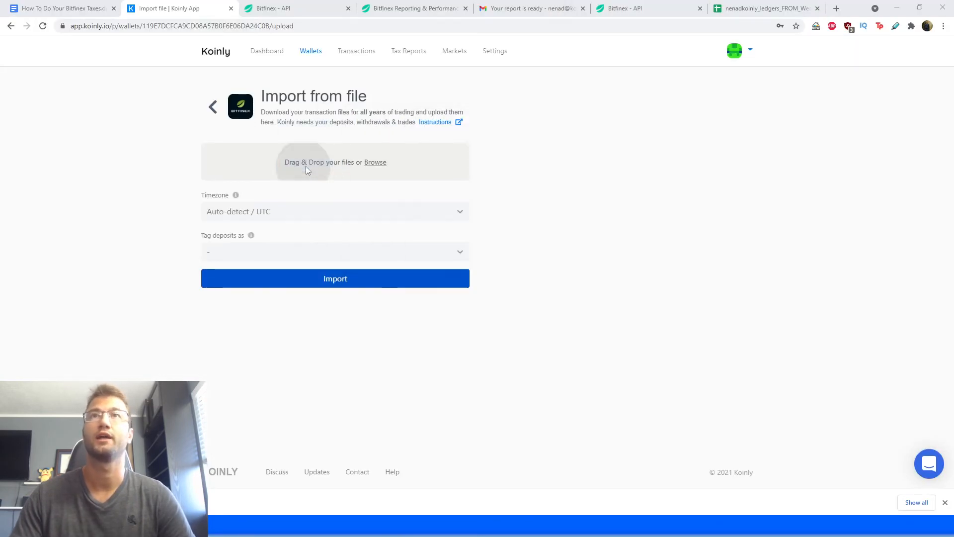
- Import the Bitfinex ledgers CSV (4 transactions), view the summary, and return to the wallets list
left_click(374, 162)
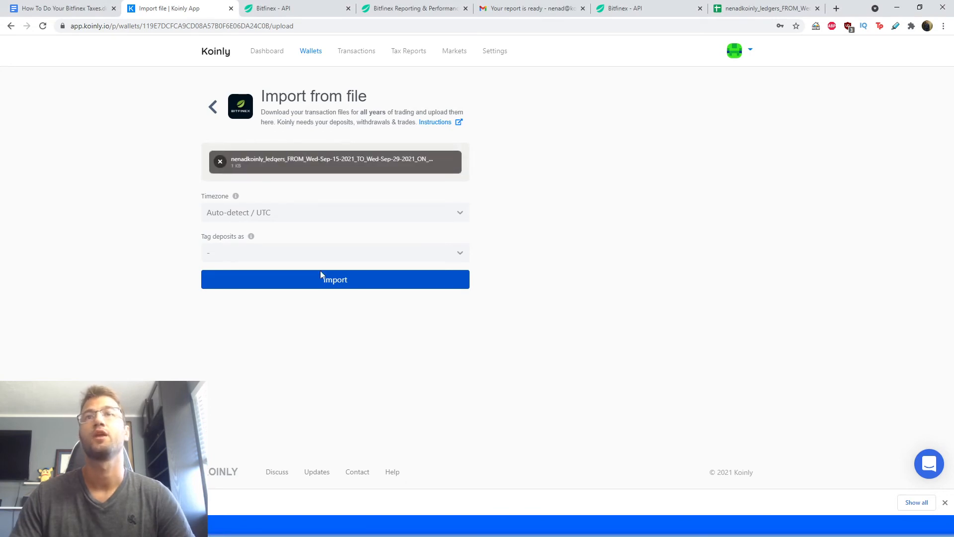
mouse_move(343, 414)
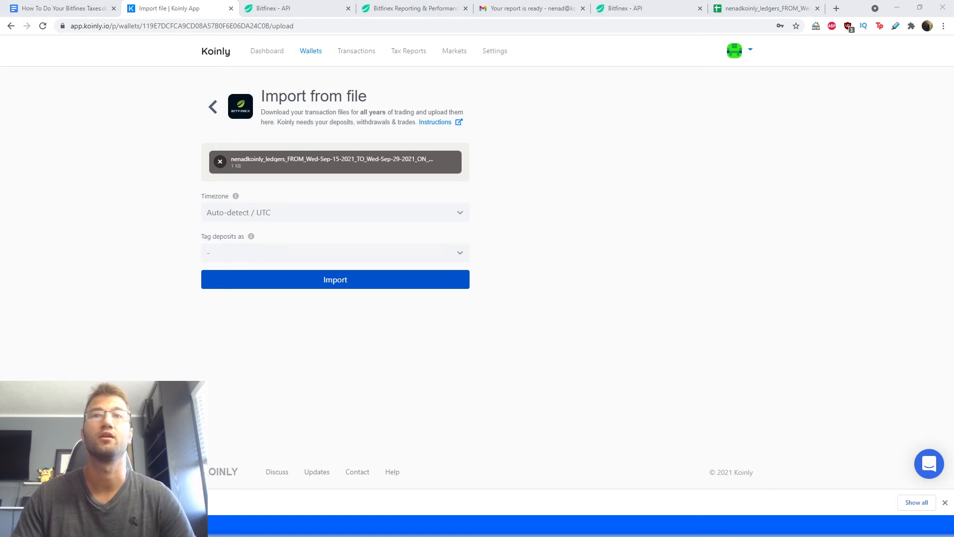
mouse_move(324, 443)
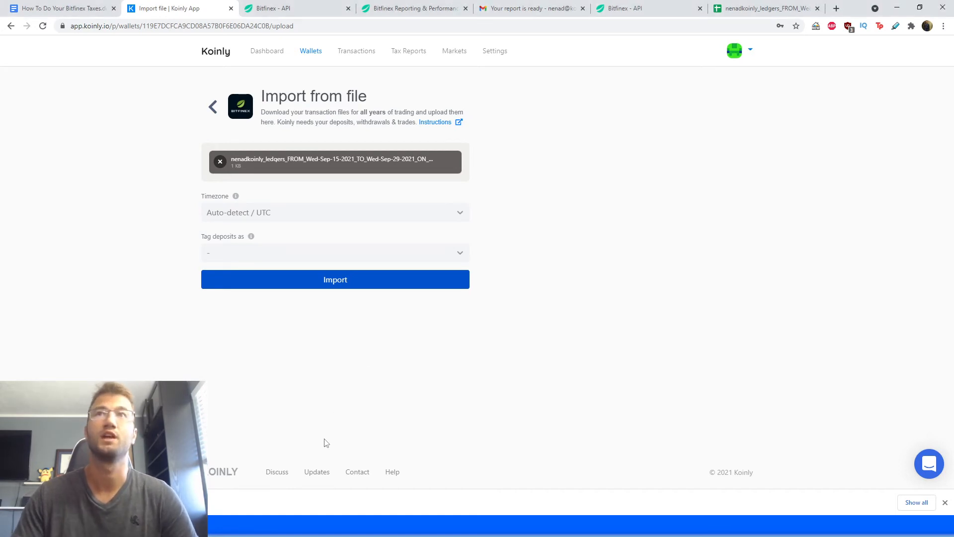
left_click(335, 280)
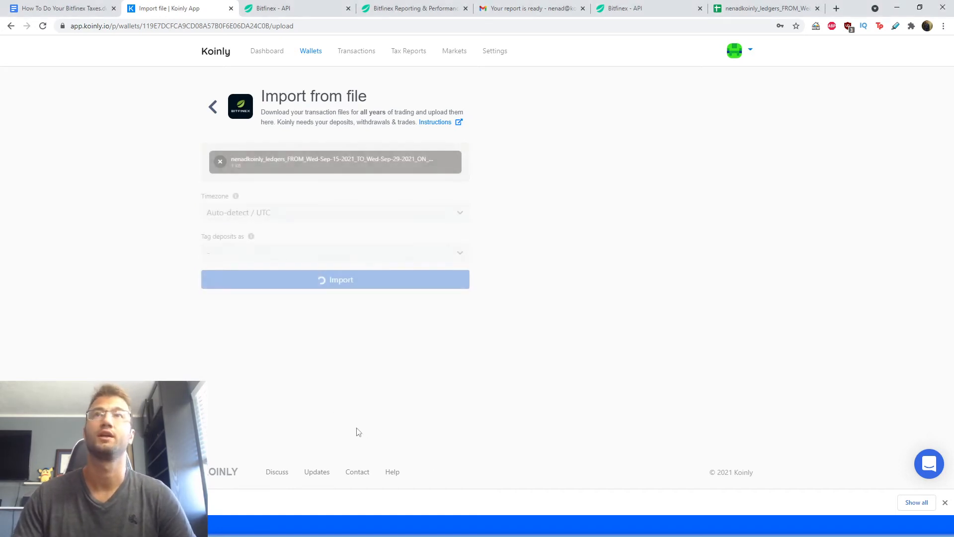
left_click(335, 279)
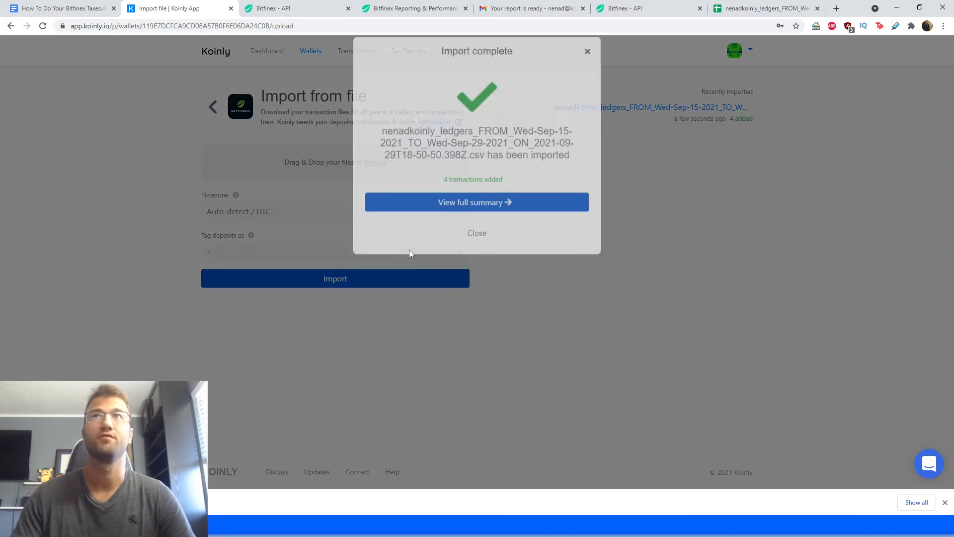
left_click(476, 202)
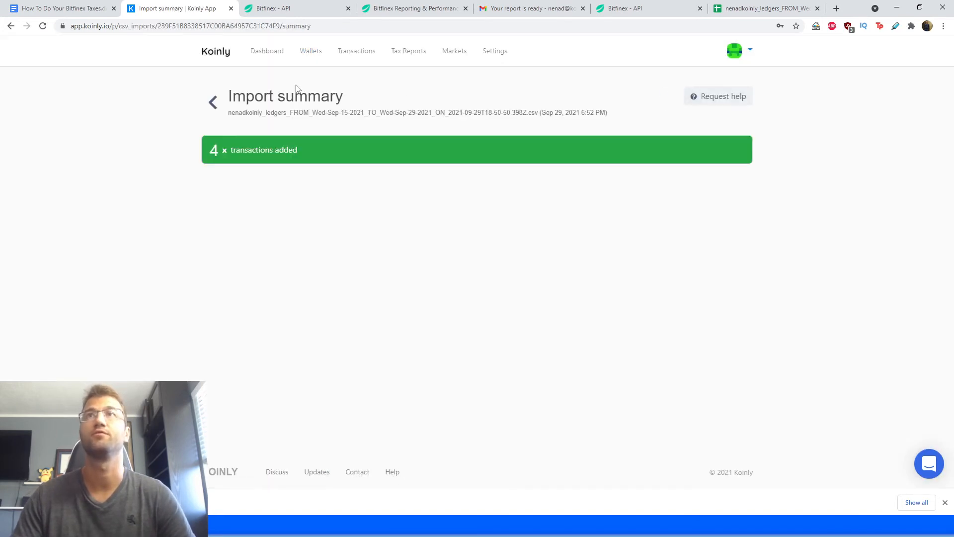
left_click(310, 51)
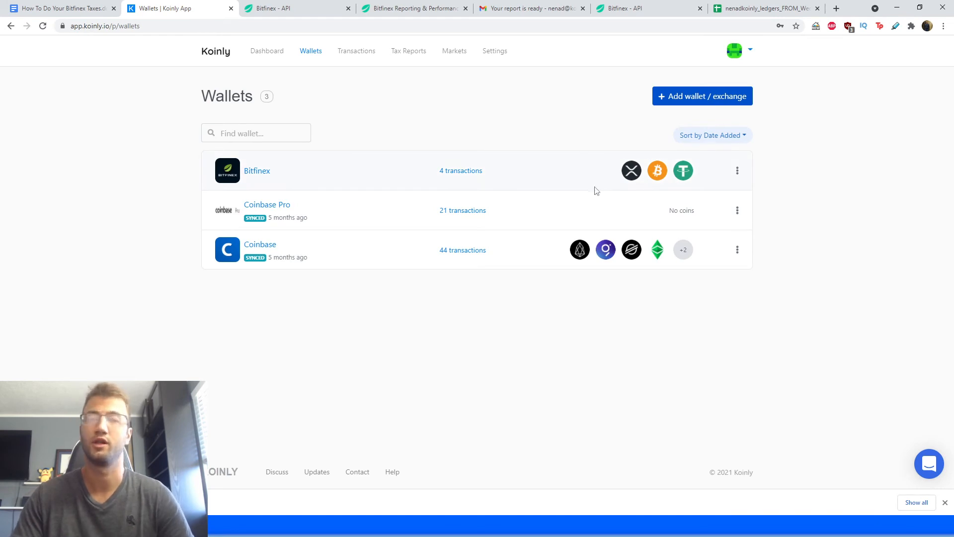
mouse_move(665, 188)
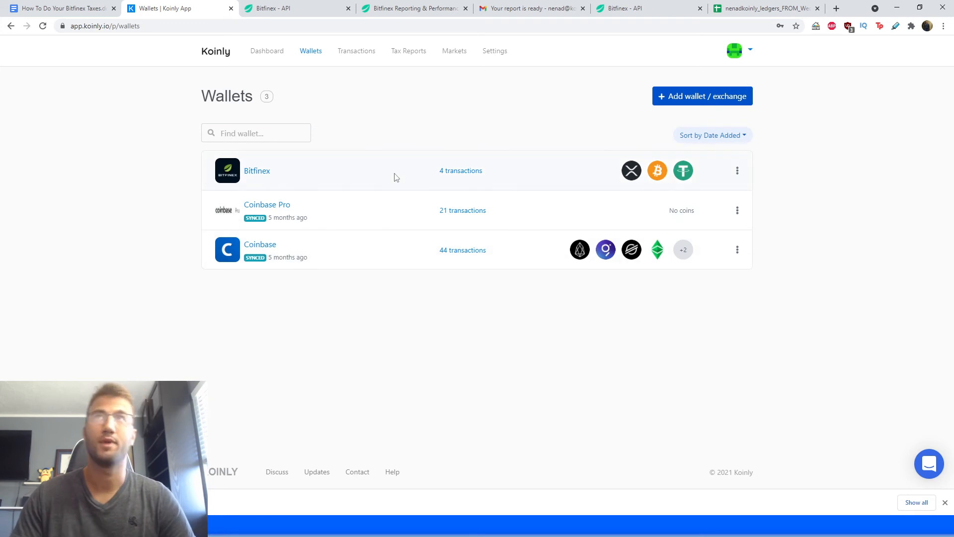
mouse_move(396, 59)
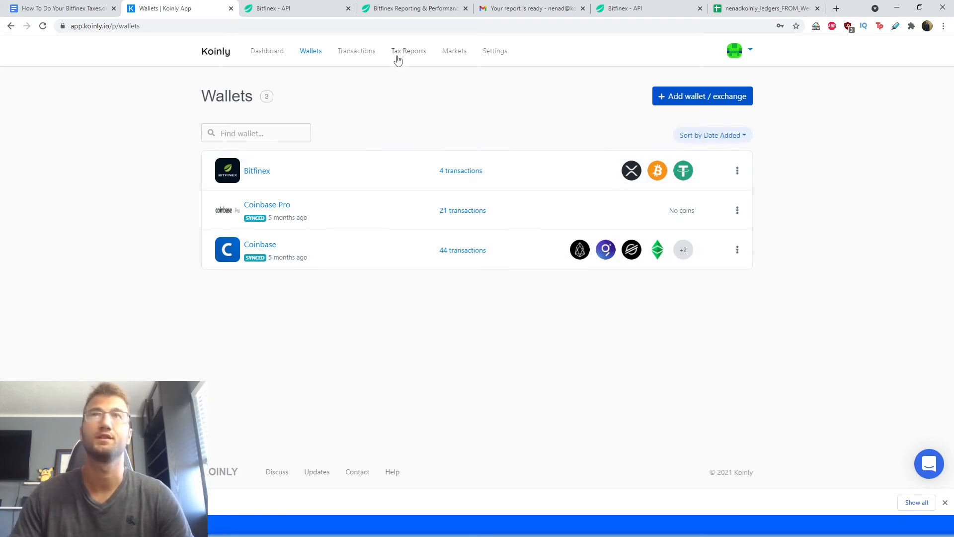
left_click(408, 51)
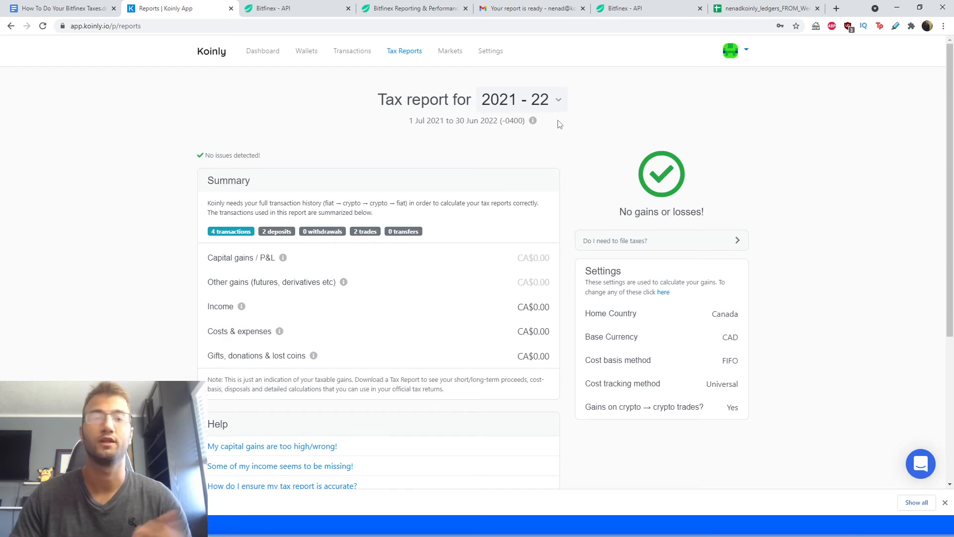
- Switch the tax report to 2019-20, then back to 2021-22 showing -CA$0.02 capital gains
left_click(519, 99)
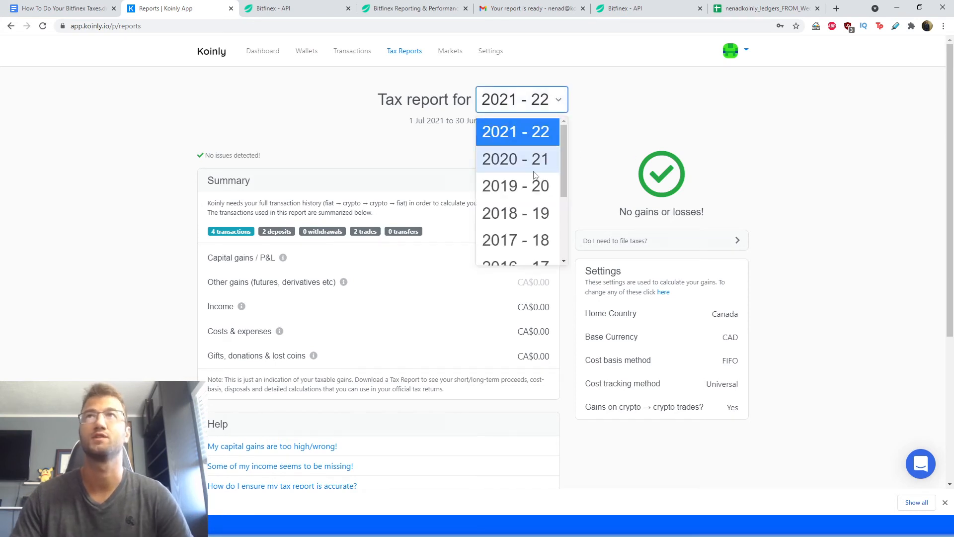
left_click(516, 186)
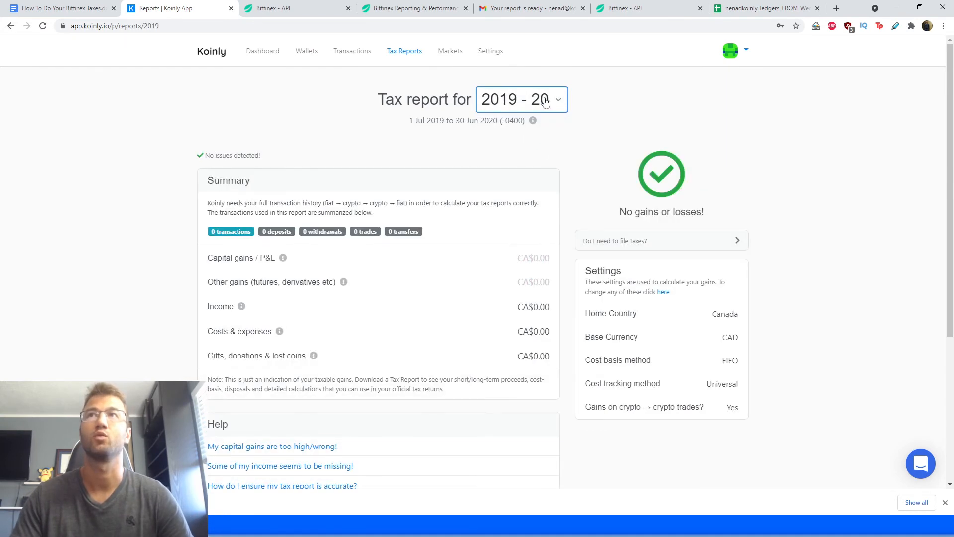
left_click(520, 99)
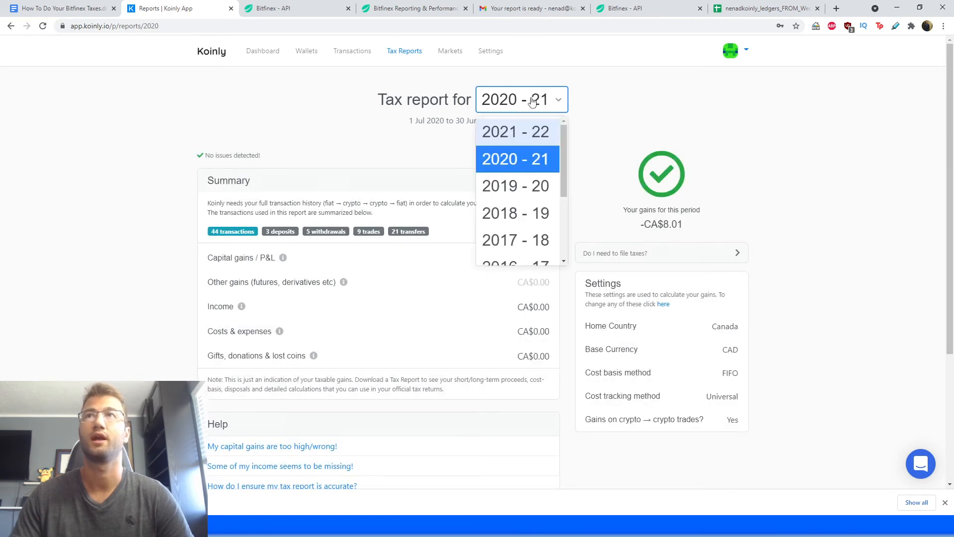
left_click(516, 132)
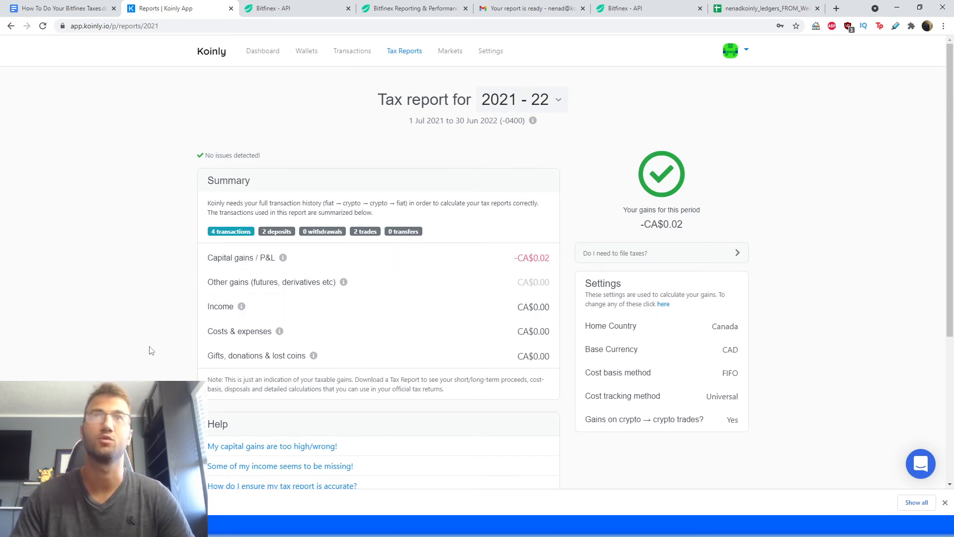
- Scroll to the report type choice and Download Report section with its tax-plan notice
scroll("down", 3)
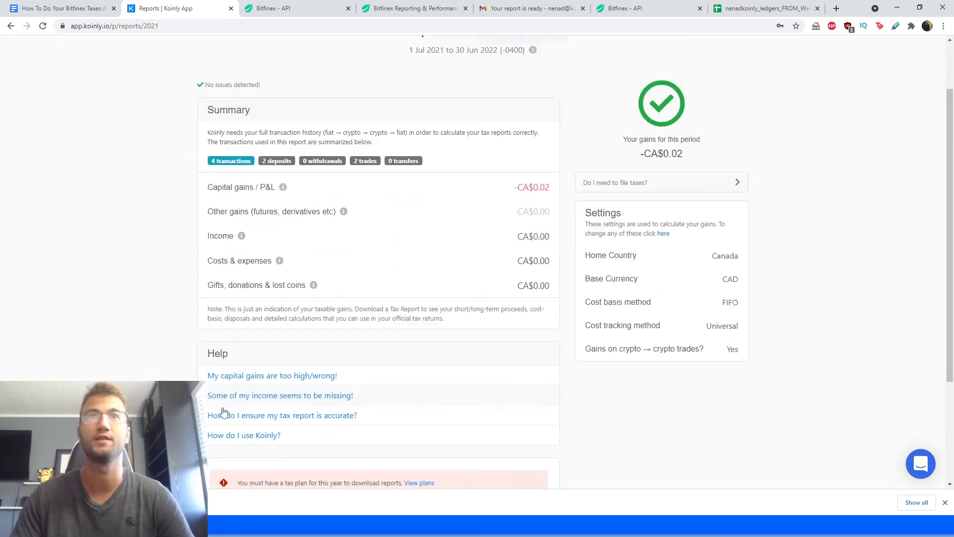
scroll("down", 3)
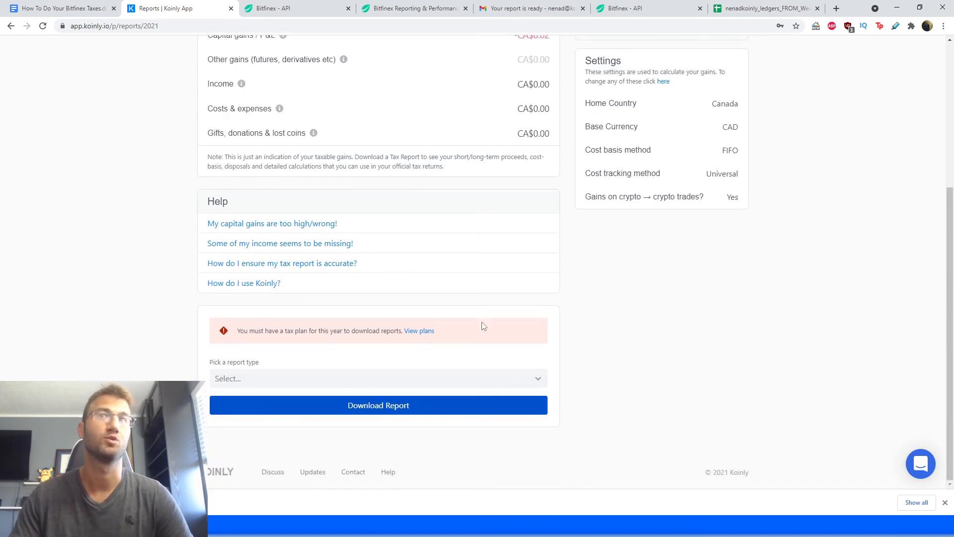
mouse_move(365, 341)
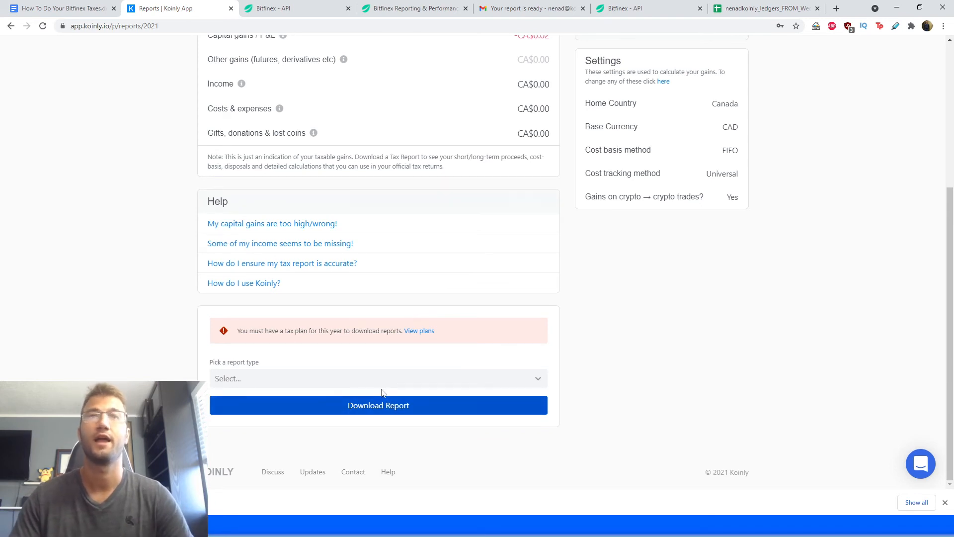
left_click(378, 378)
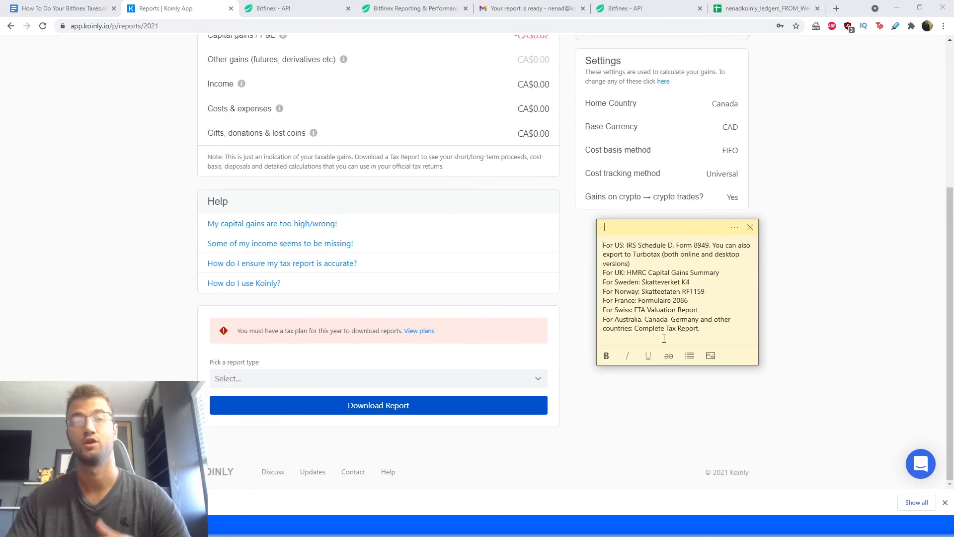
- Switch to the Help Center's 'Getting started with Koinly' article
left_click(749, 227)
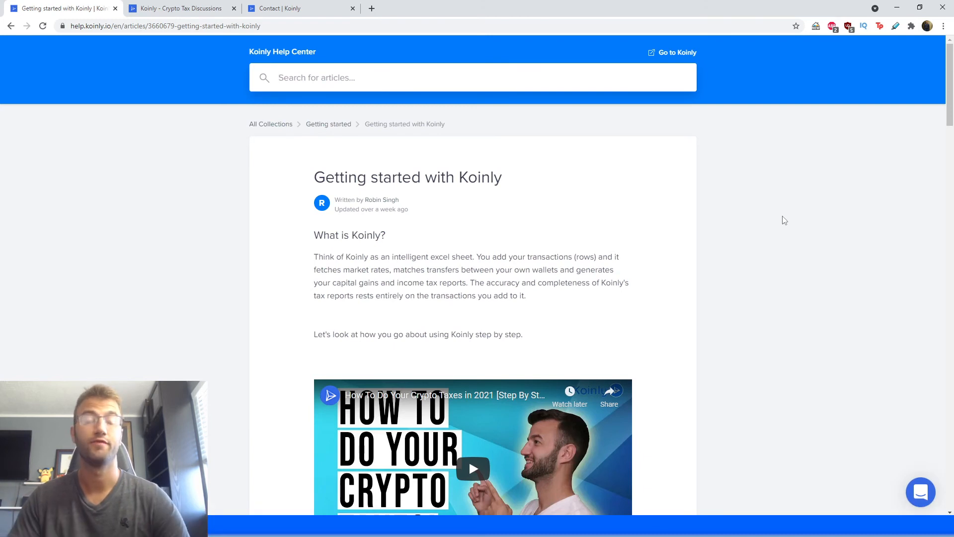
mouse_move(747, 214)
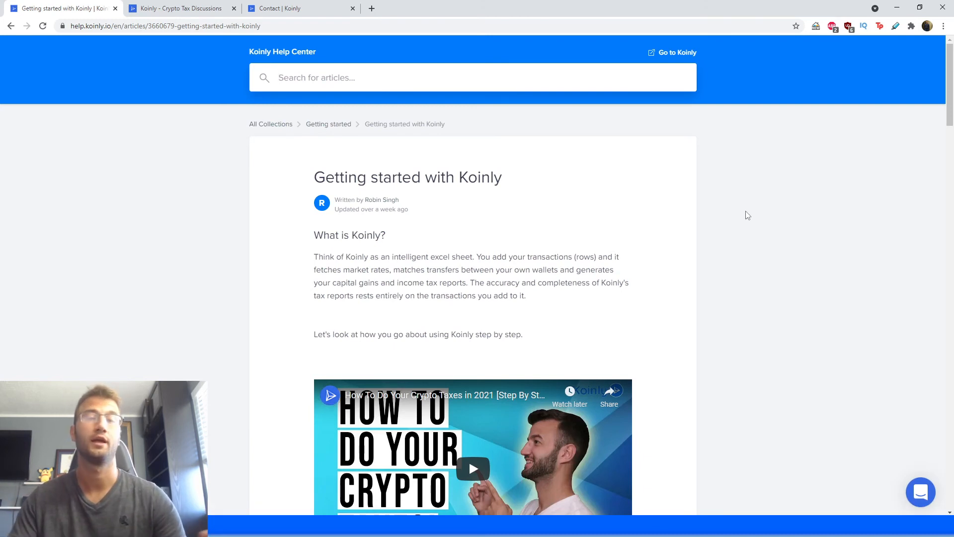
- Browse the Help Center's All Collections list, then move to the Koinly Discuss forum
left_click(281, 51)
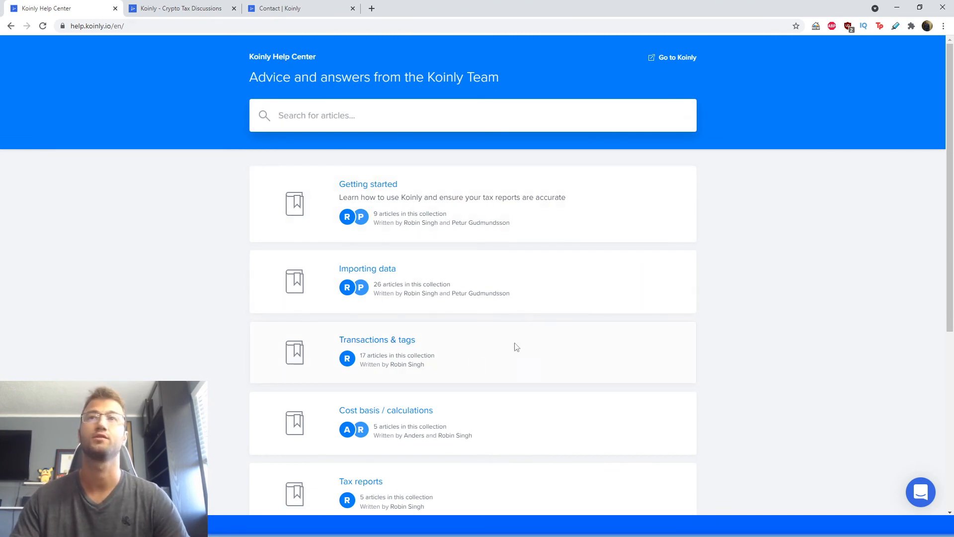
scroll("down", 3)
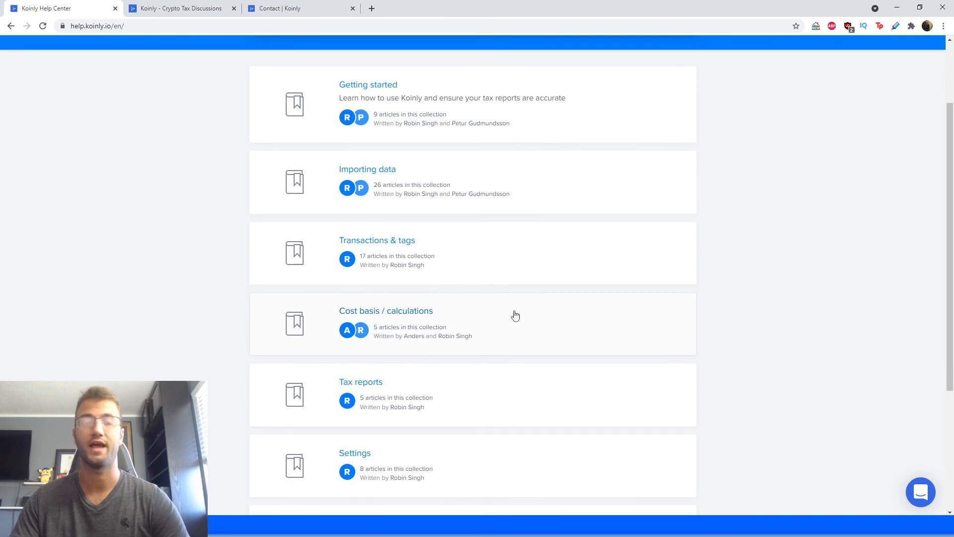
mouse_move(89, 107)
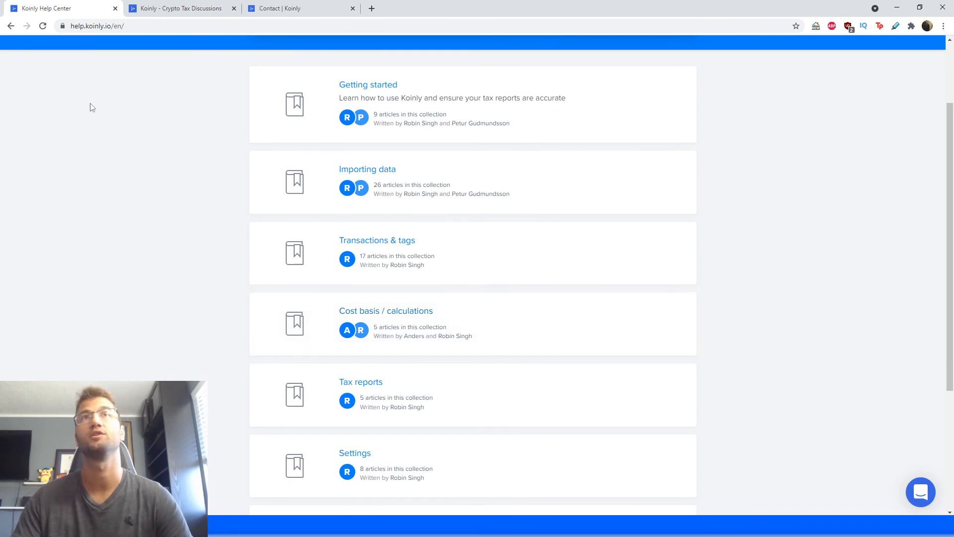
left_click(177, 8)
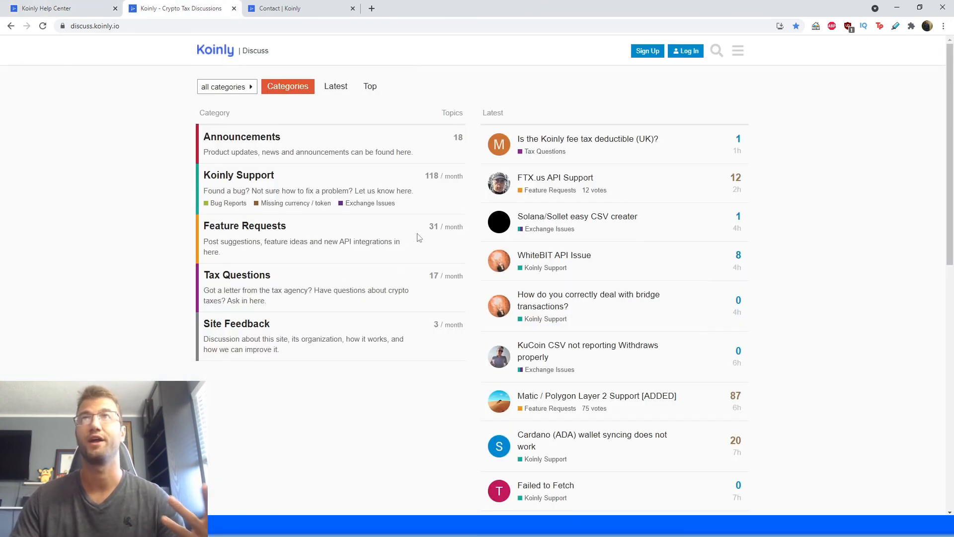
mouse_move(312, 455)
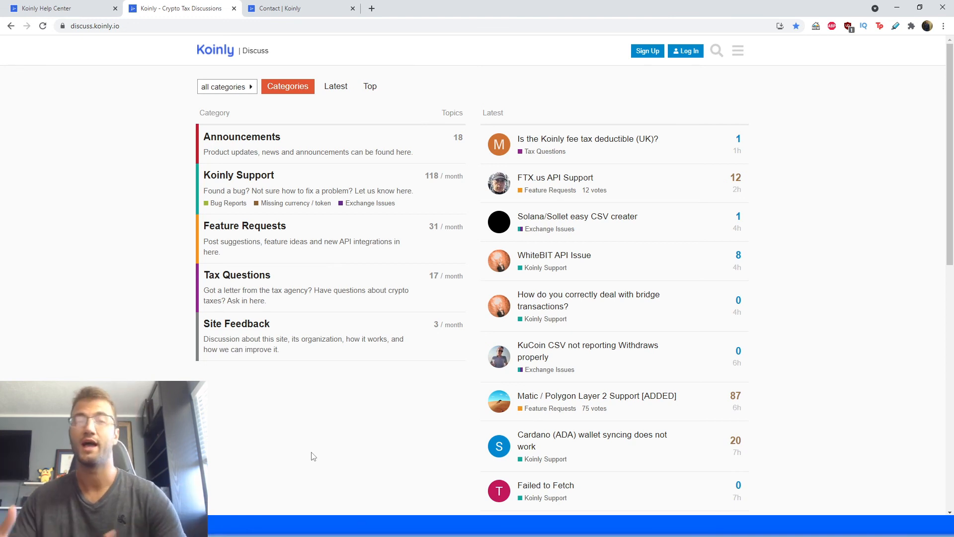
mouse_move(265, 54)
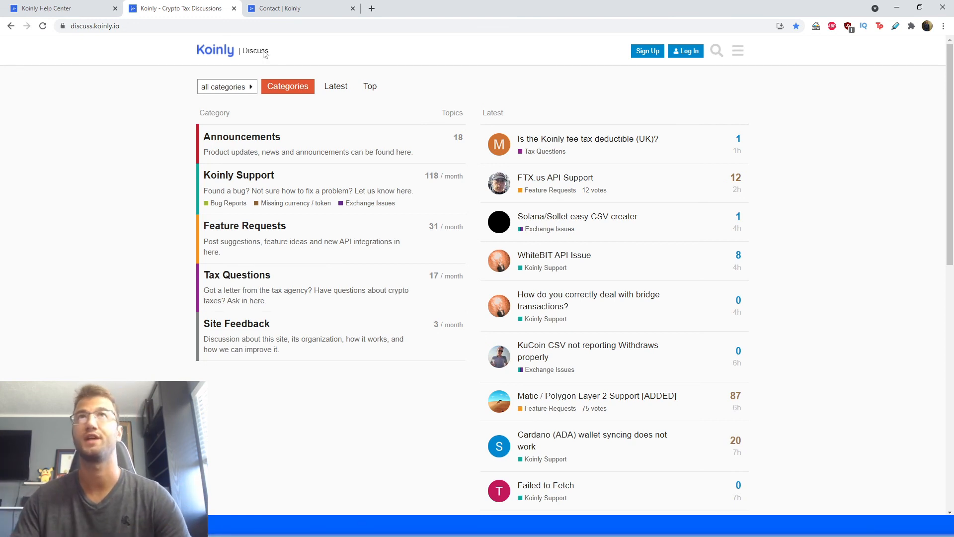
- Switch to the Contact Koinly page with its chat and email support options
left_click(286, 8)
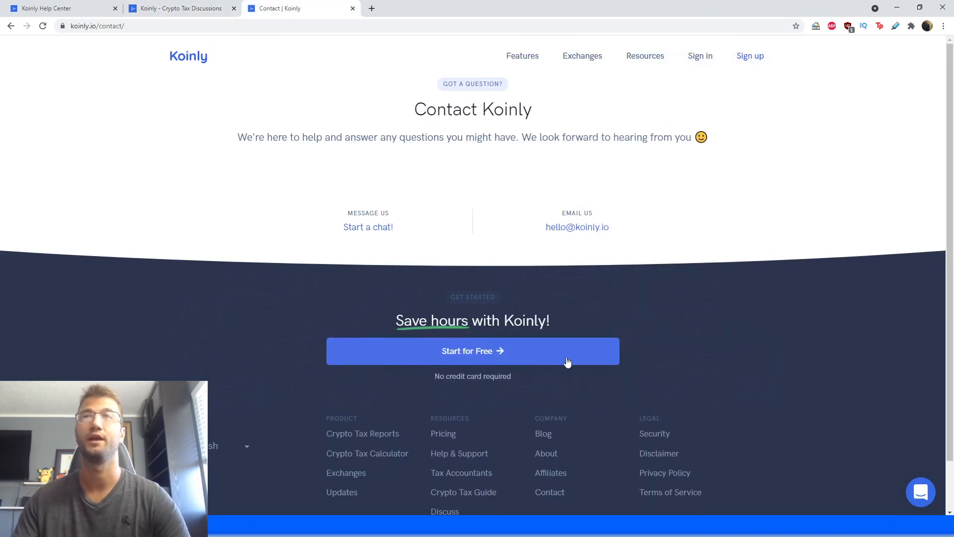
mouse_move(697, 285)
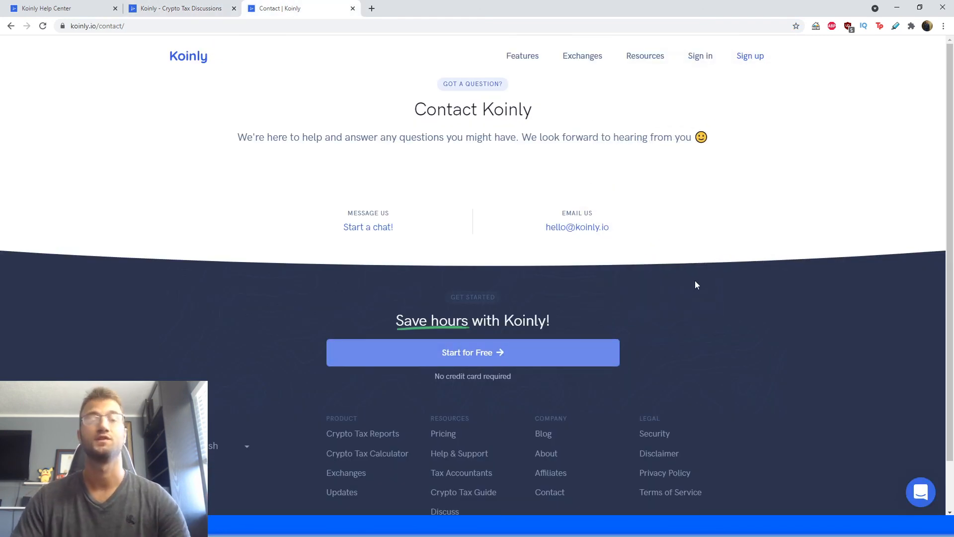